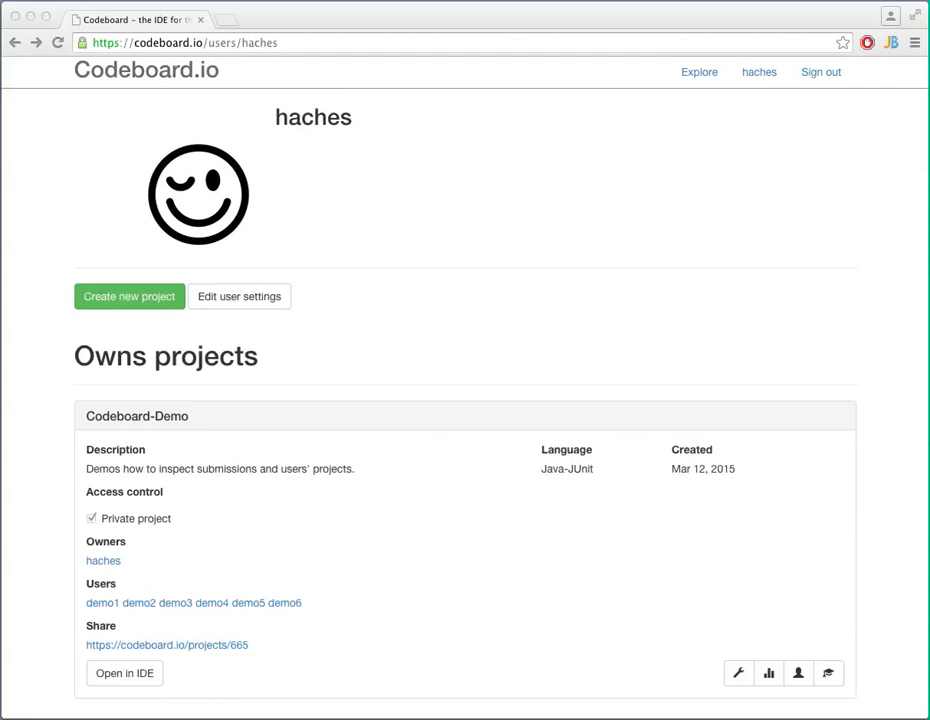
mouse_move(716, 692)
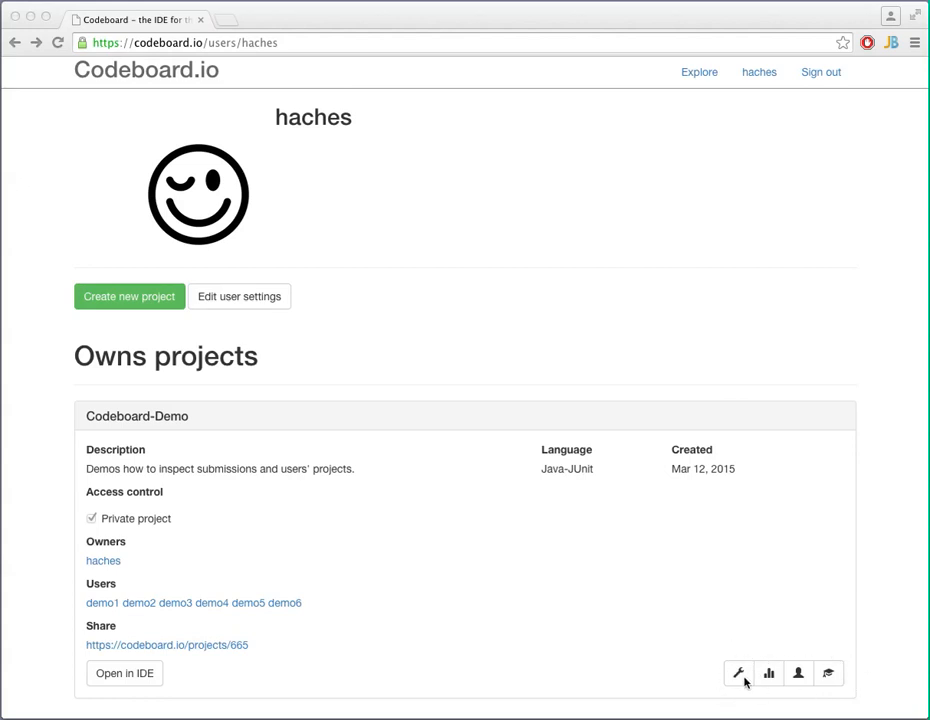
mouse_move(724, 680)
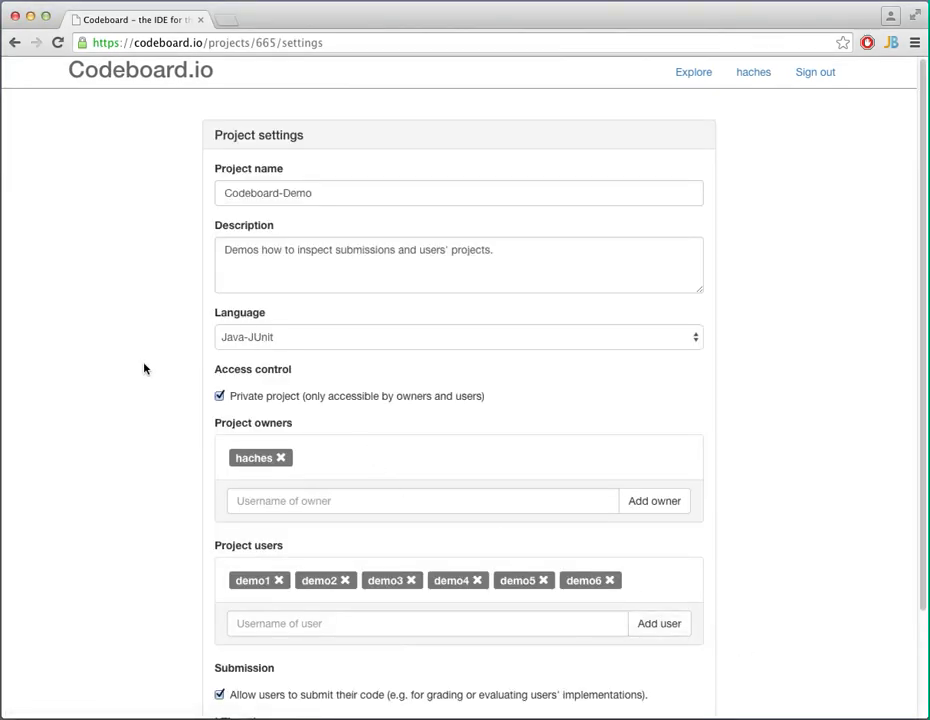
scroll(down, 3)
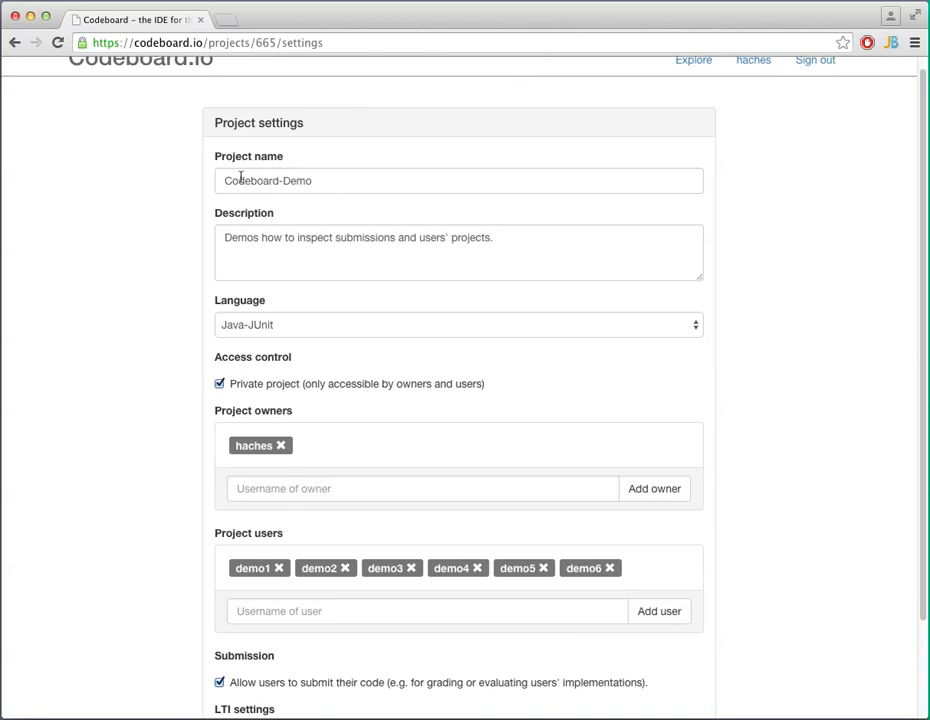
mouse_move(228, 332)
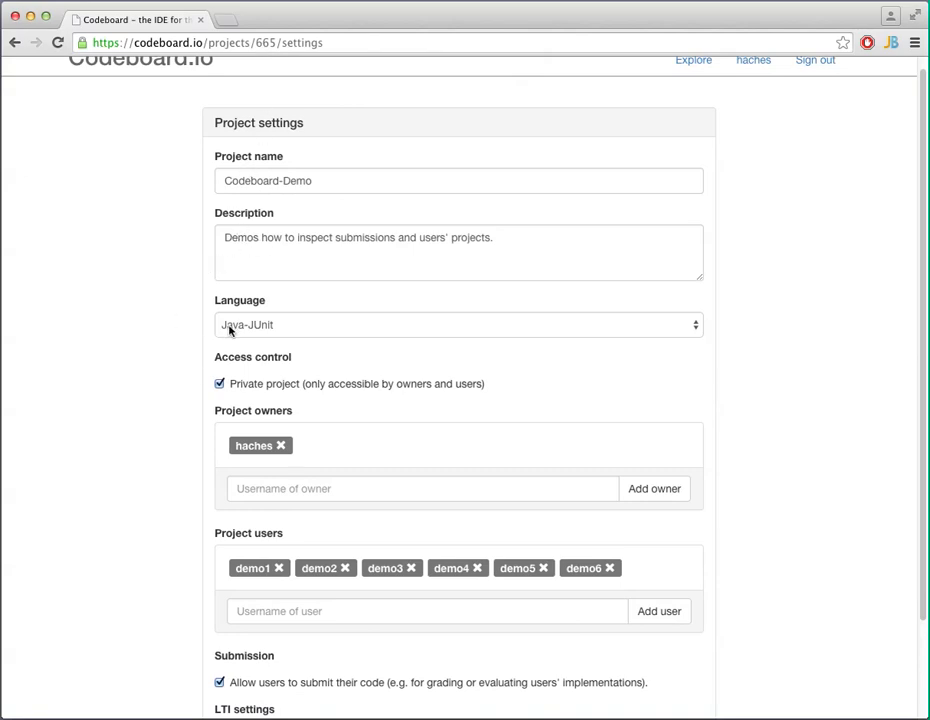
scroll(down, 3)
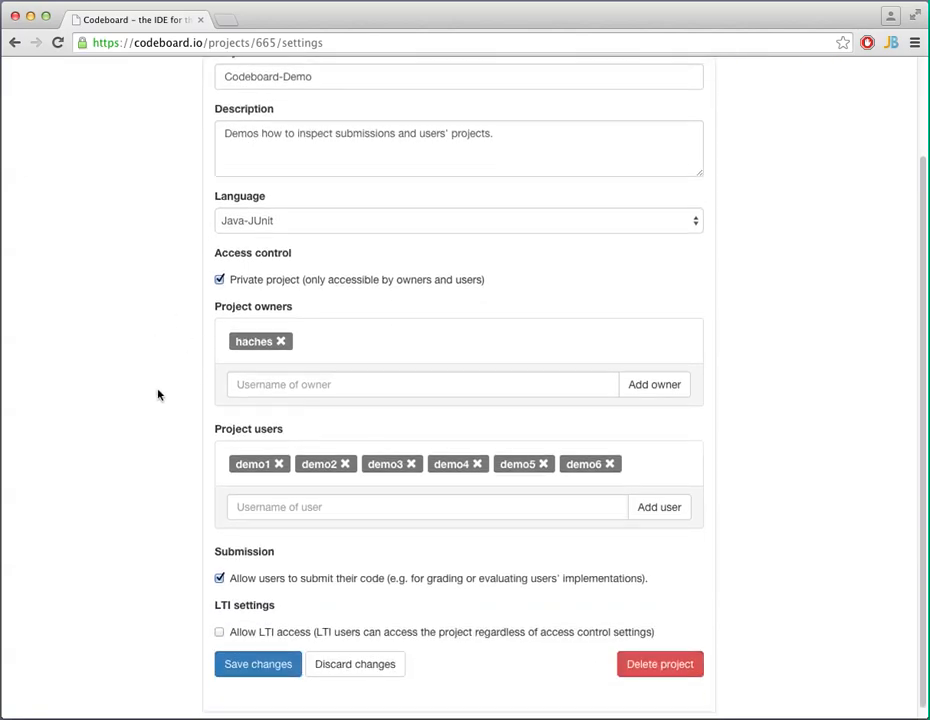
scroll(down, 3)
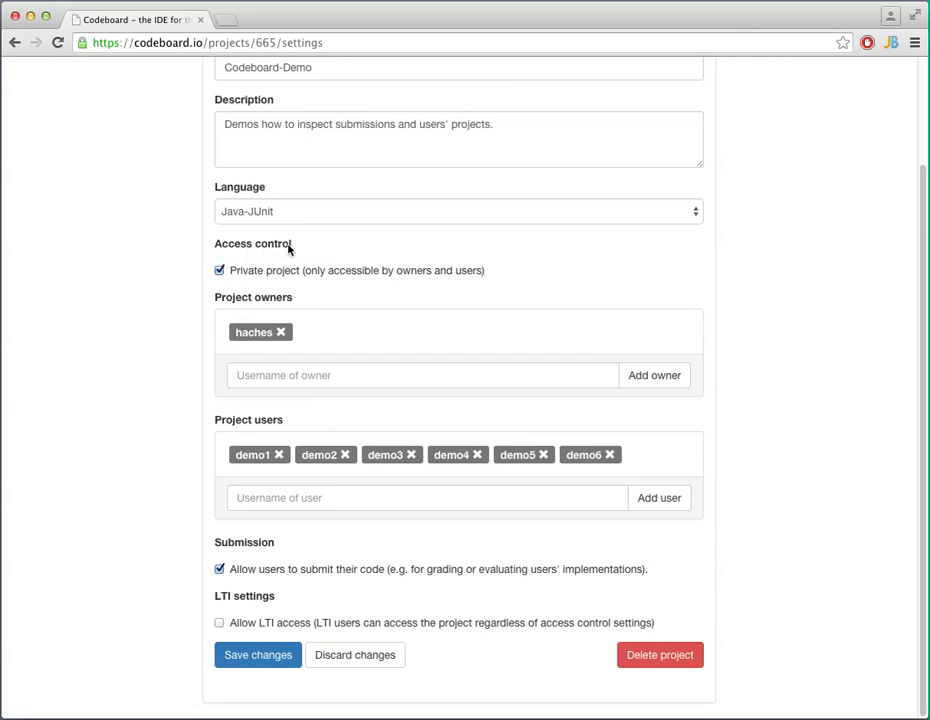
mouse_move(264, 364)
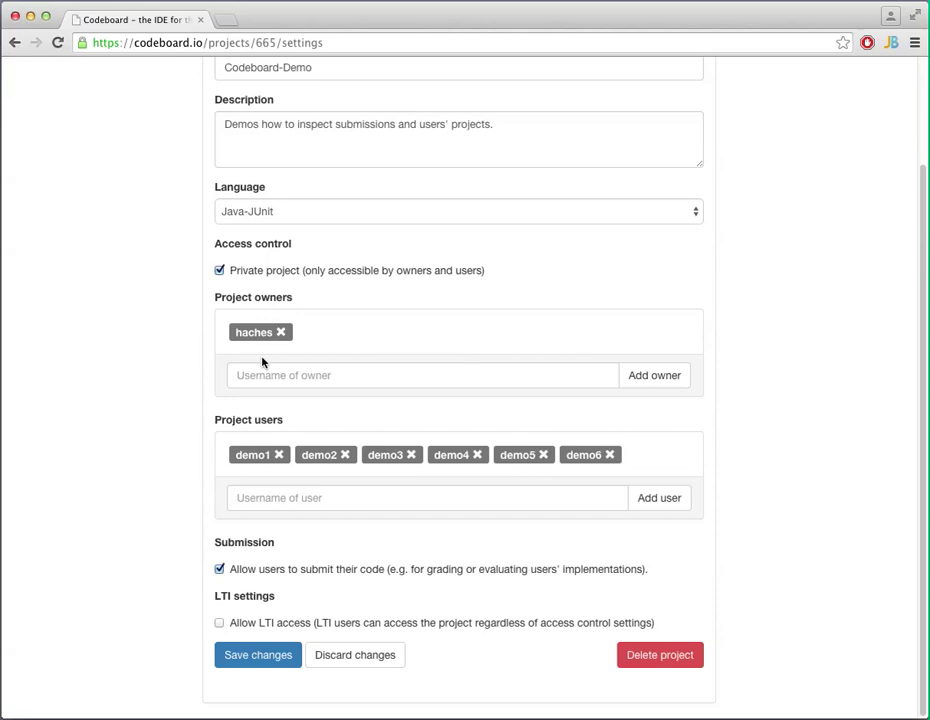
- Add the entered username as a second project owner, then toggle Private project off and back on
click(424, 376)
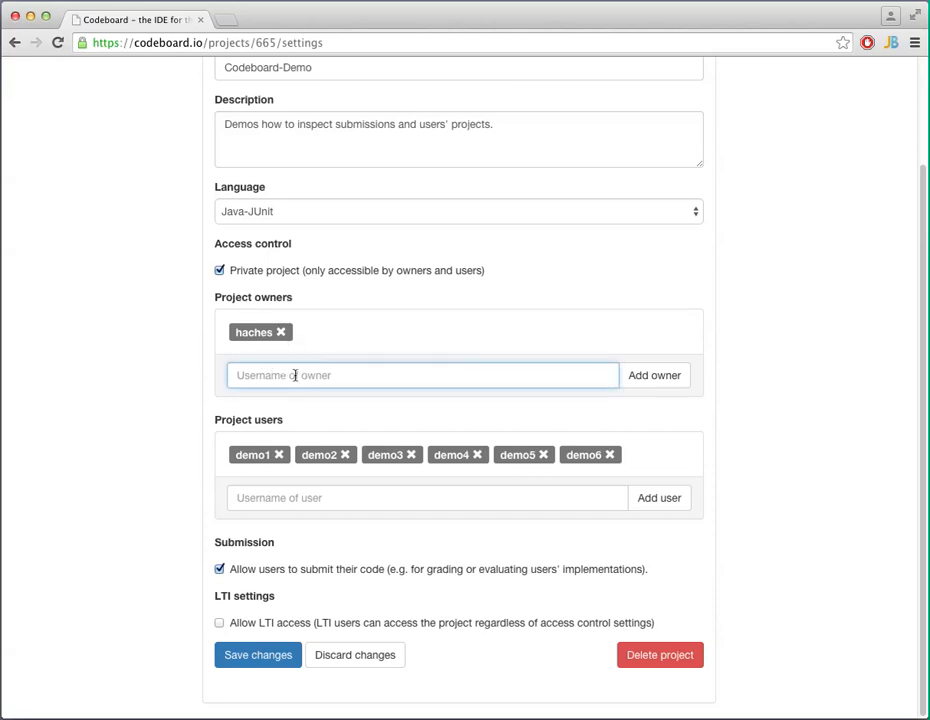
click(654, 376)
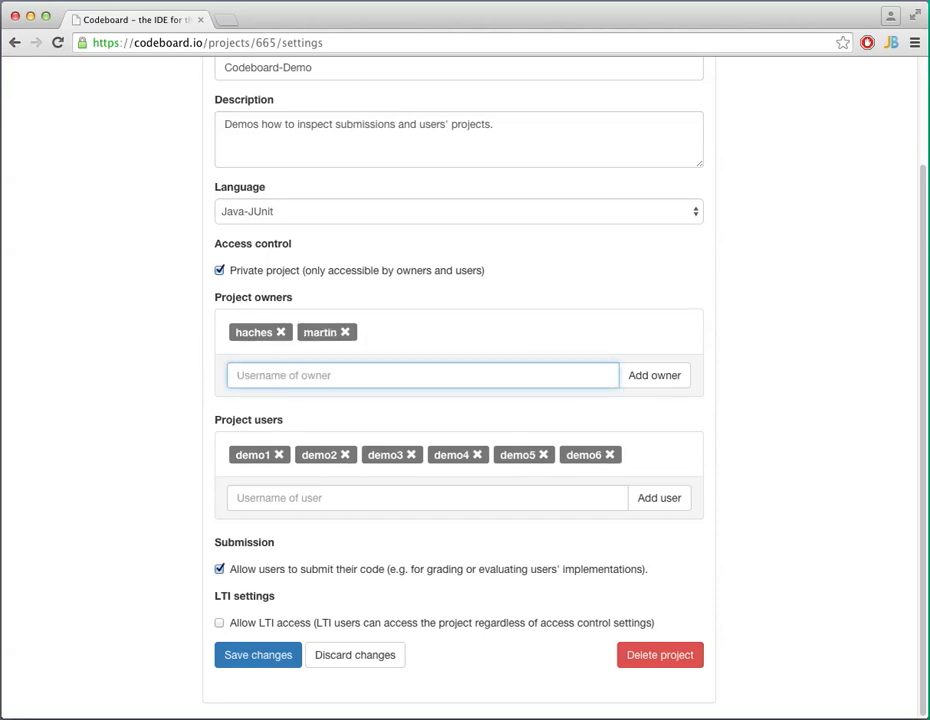
mouse_move(240, 424)
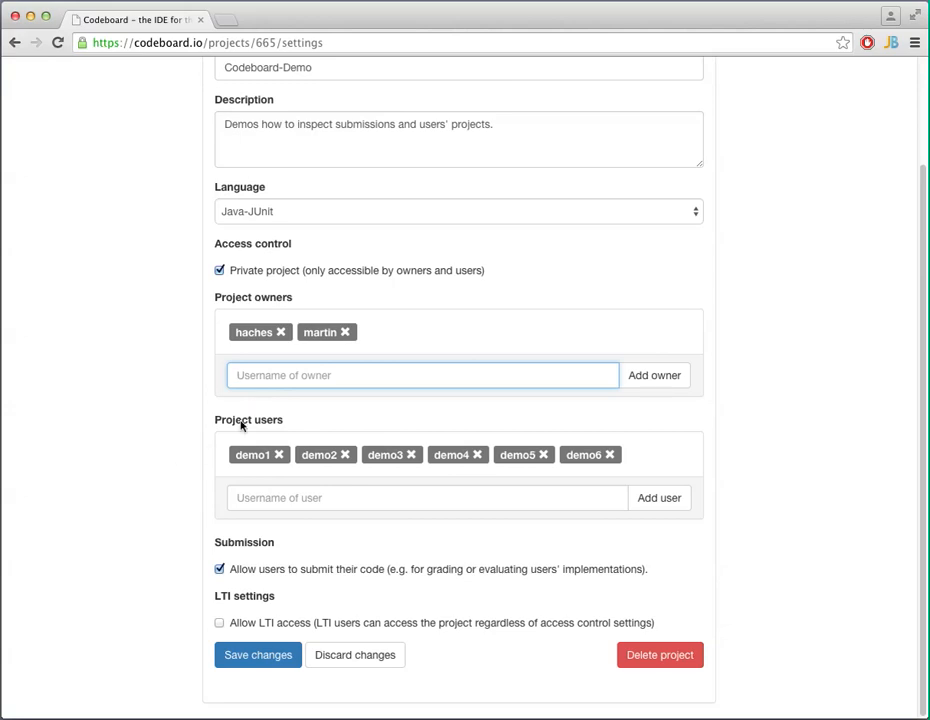
mouse_move(344, 464)
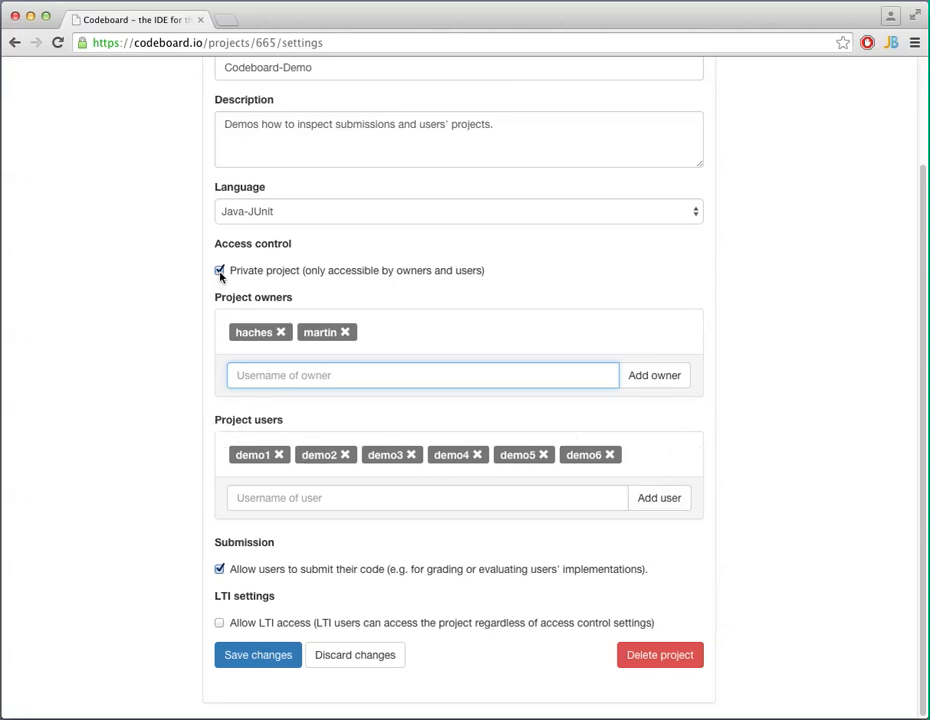
click(220, 272)
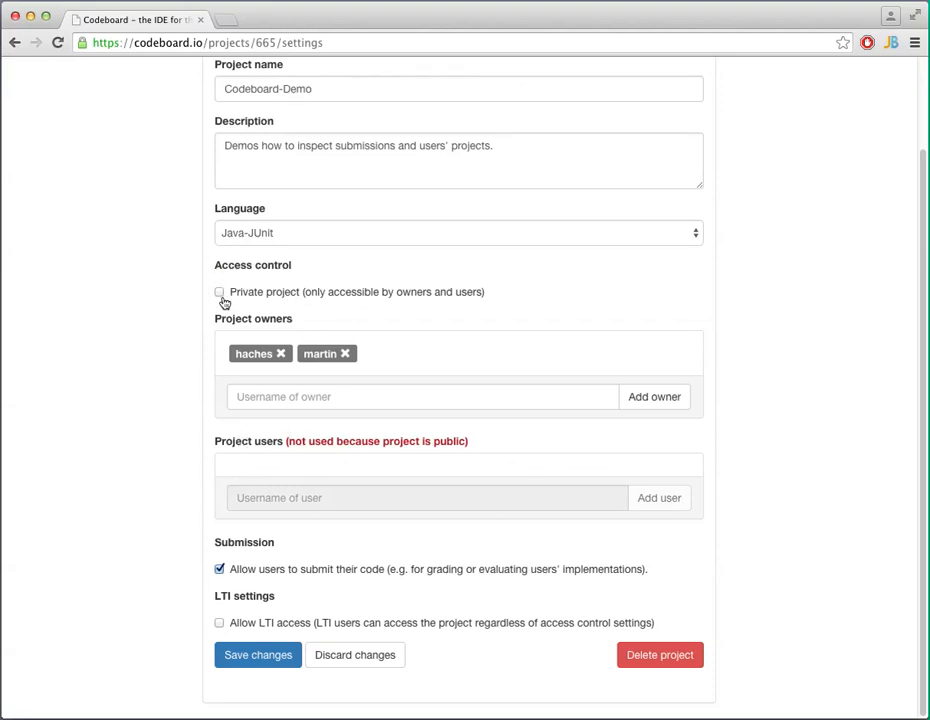
click(220, 292)
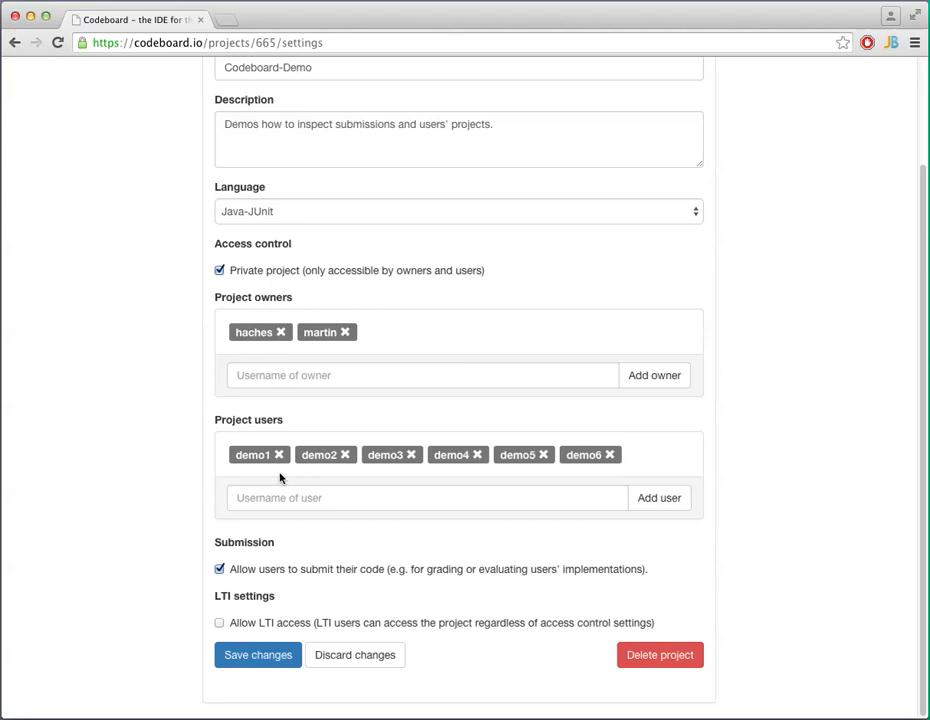
mouse_move(260, 578)
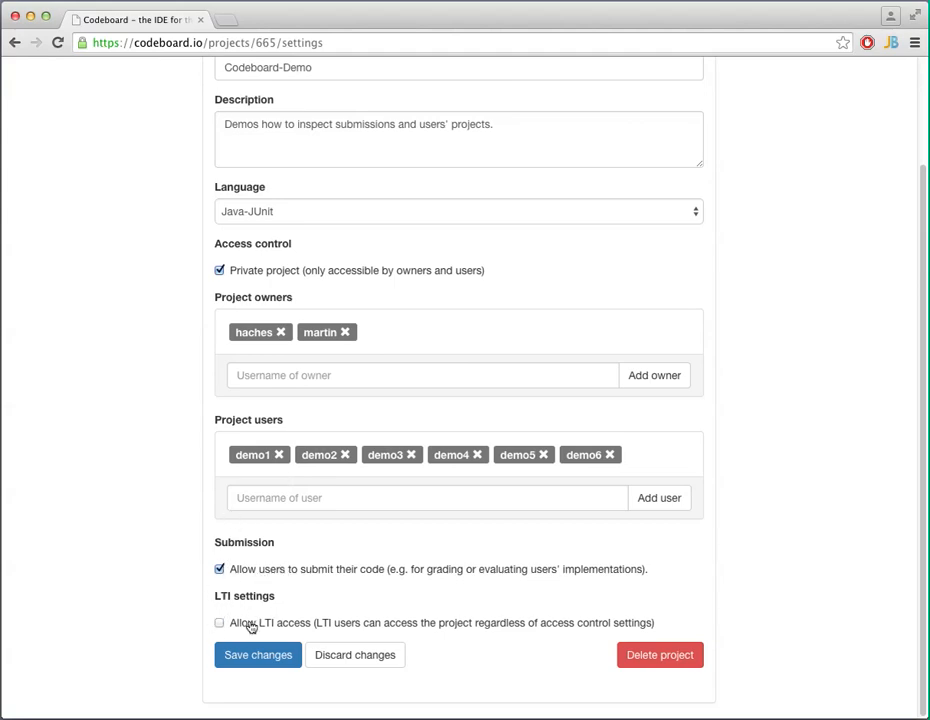
click(220, 622)
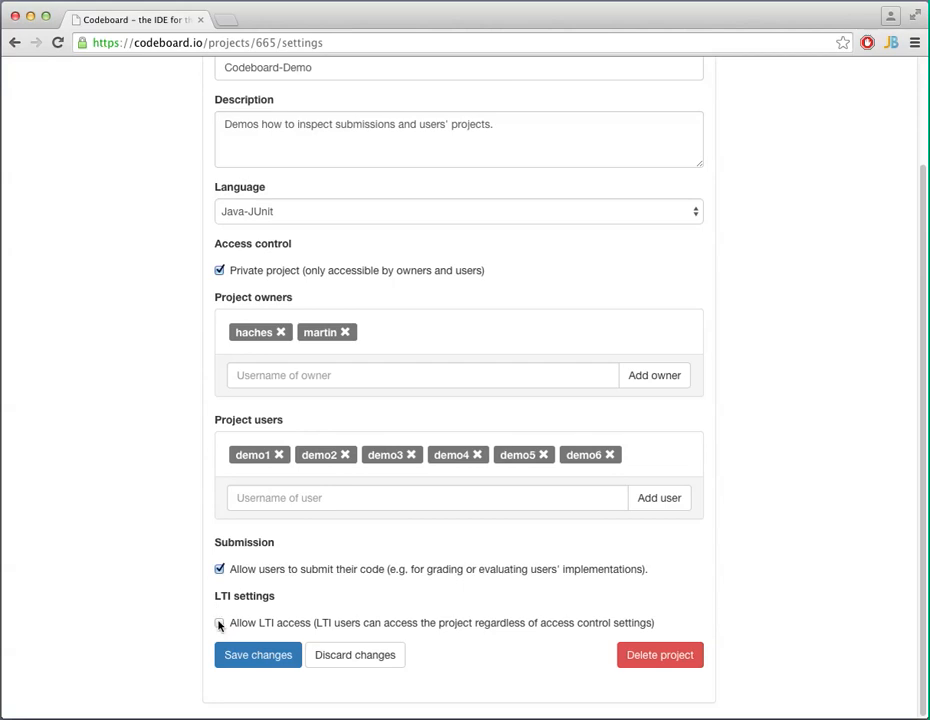
click(220, 622)
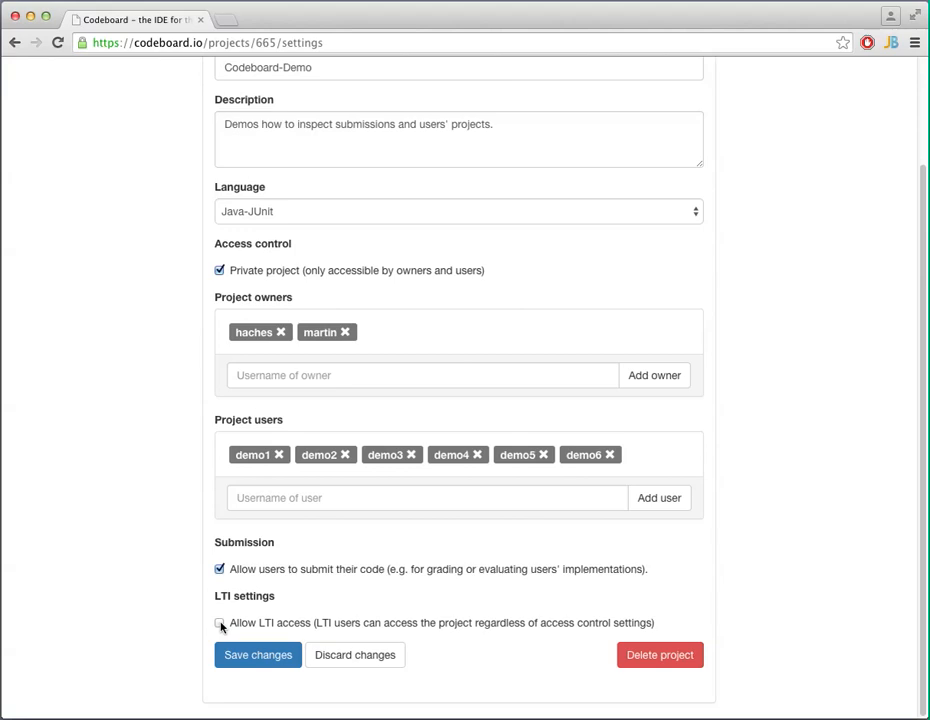
click(220, 622)
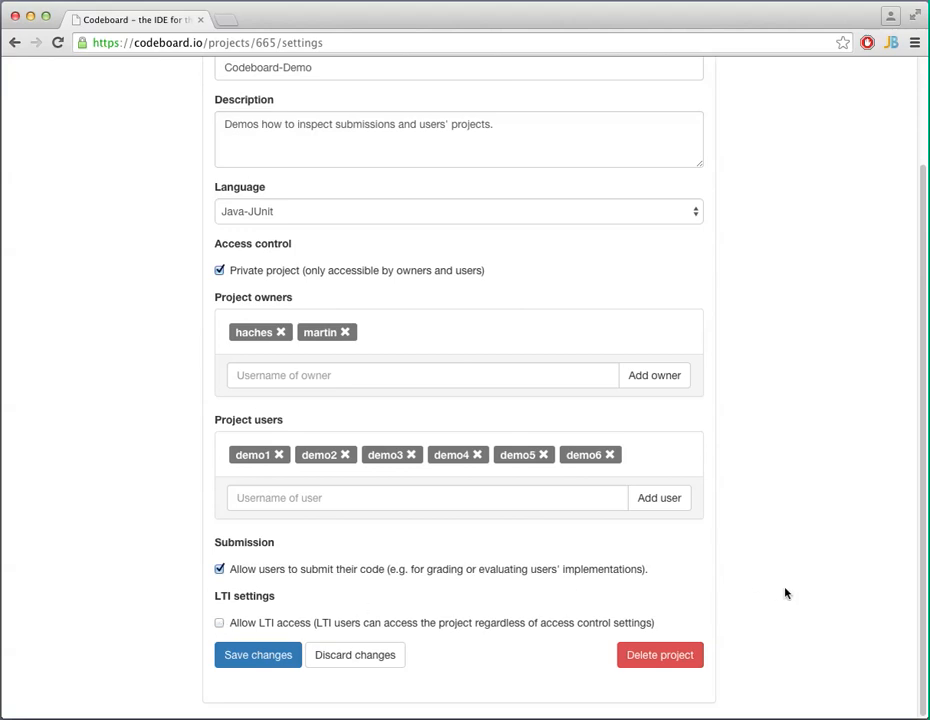
- Cancel the Delete project prompt and return to the haches profile page via the top navigation bar
click(660, 656)
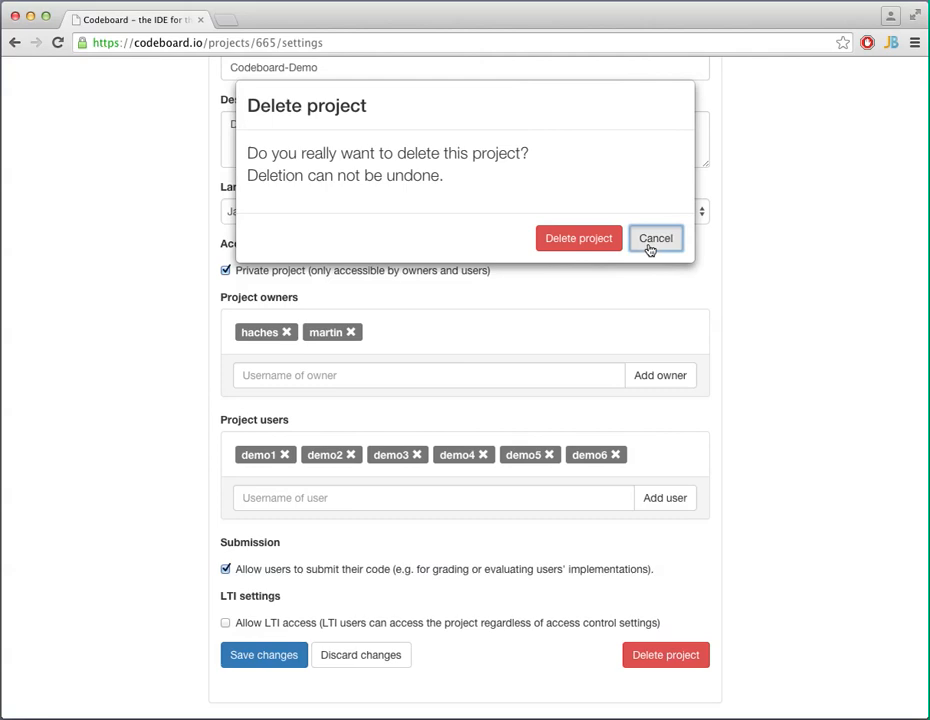
click(656, 238)
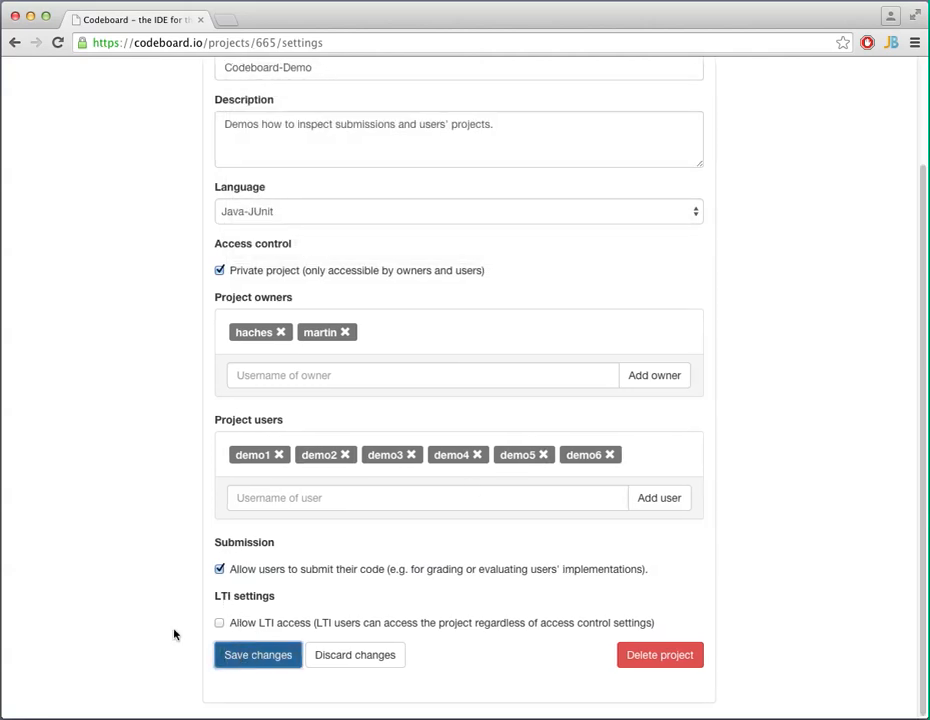
scroll(up, 3)
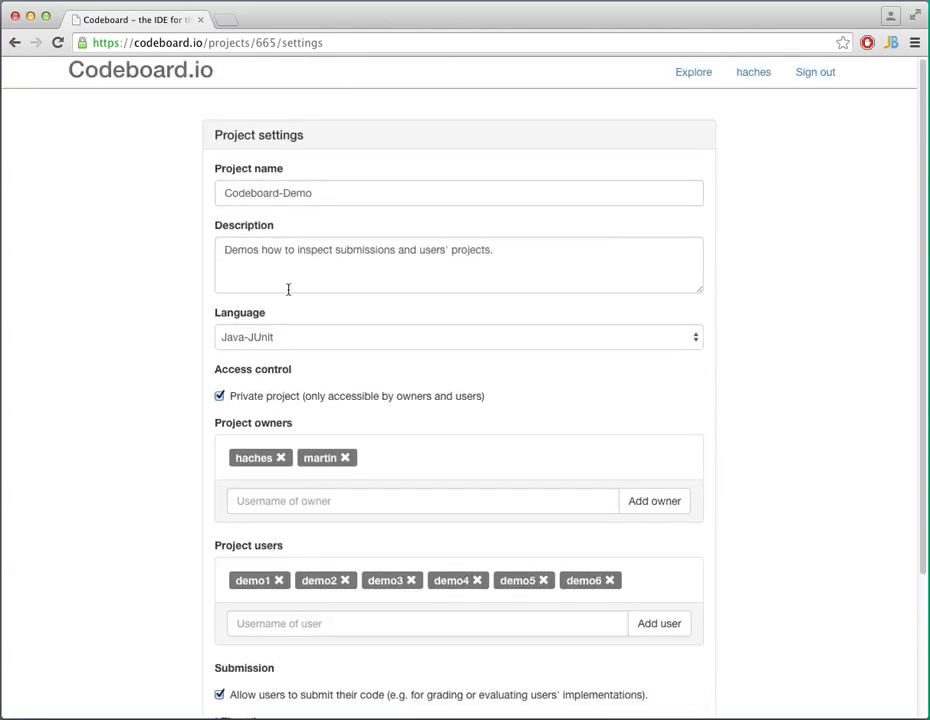
click(752, 72)
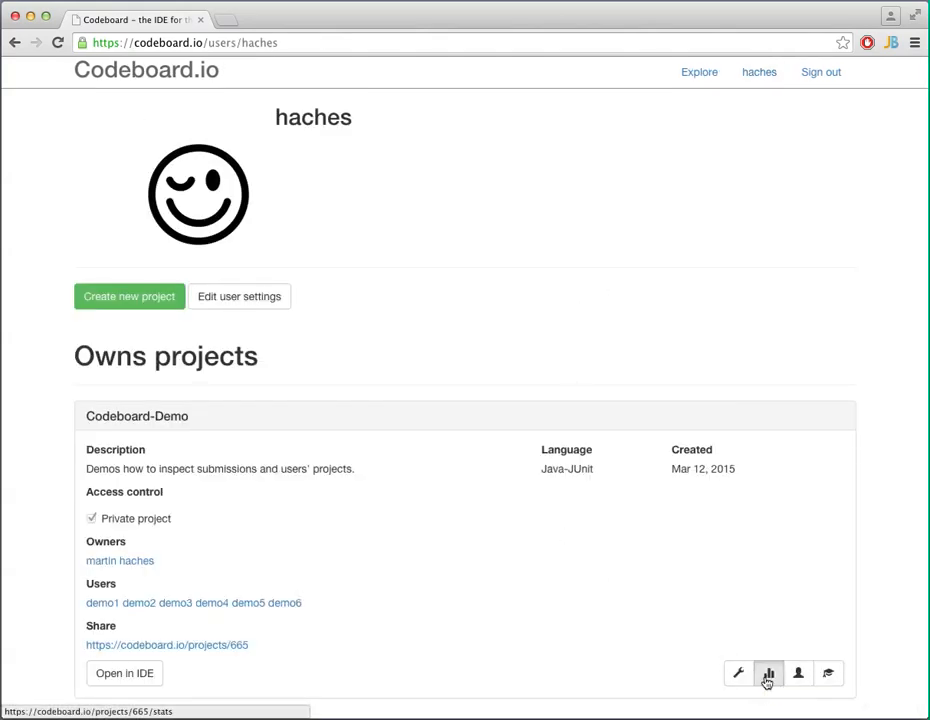
- View Codeboard-Demo's statistics (six accesses, six compilations, no runs, fourteen submissions) and return to the profile
click(768, 672)
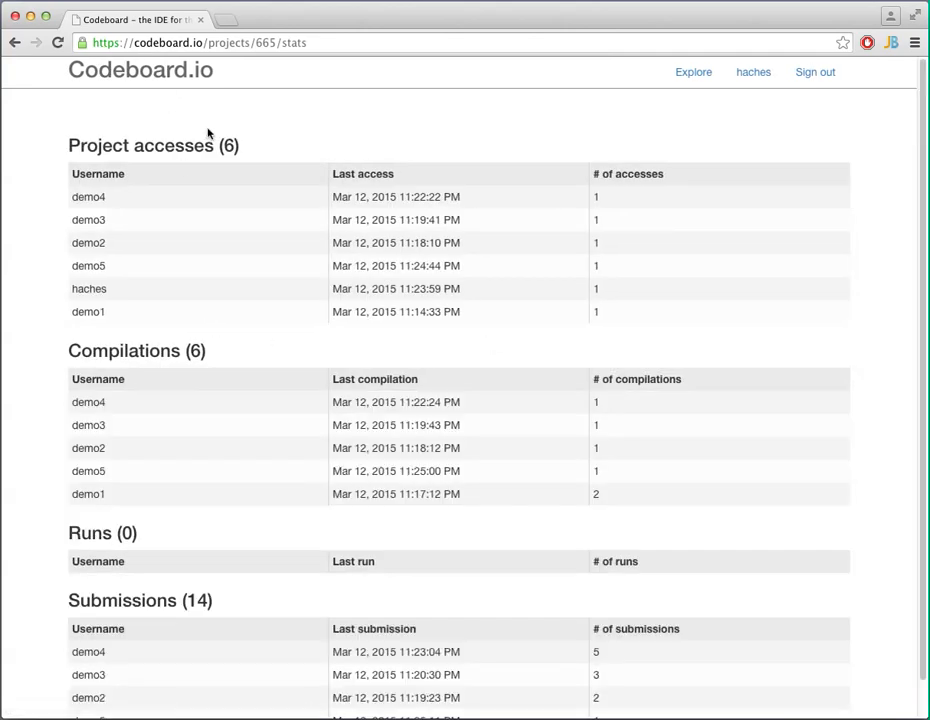
mouse_move(212, 310)
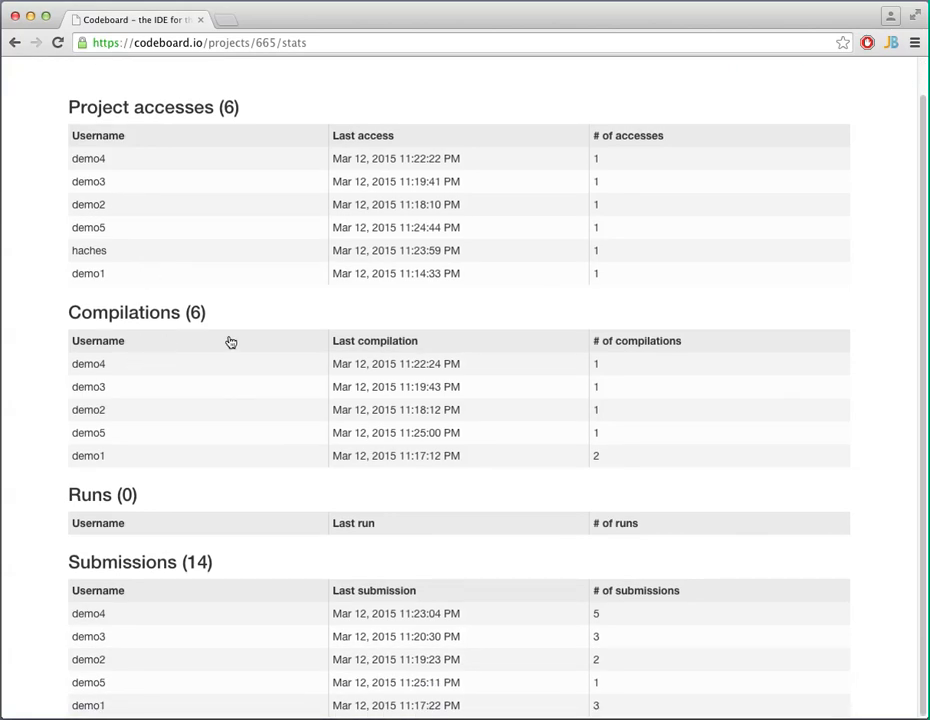
mouse_move(100, 410)
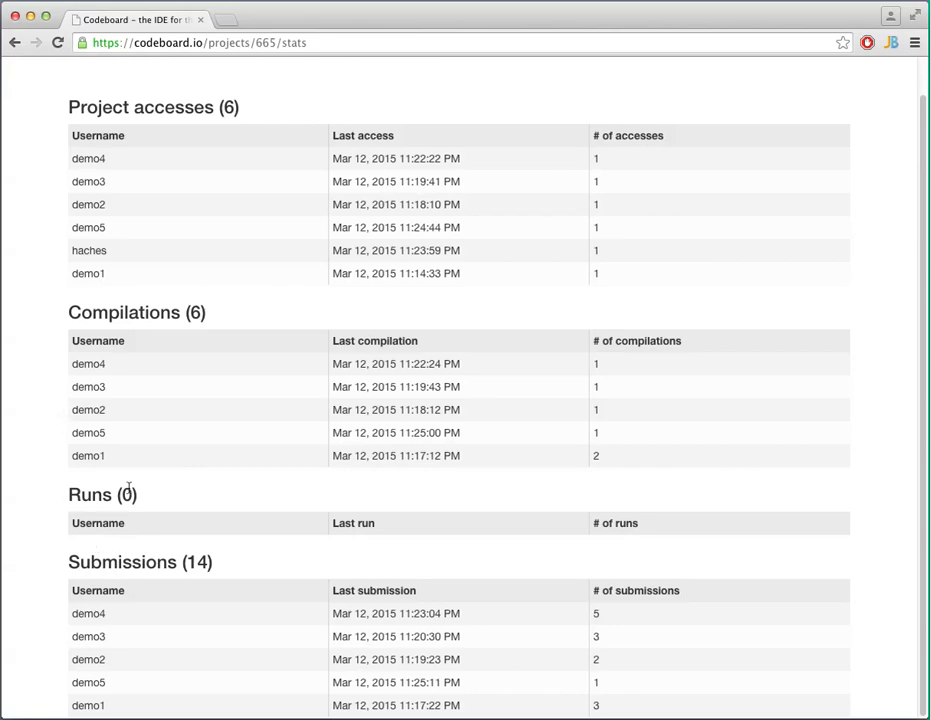
mouse_move(162, 568)
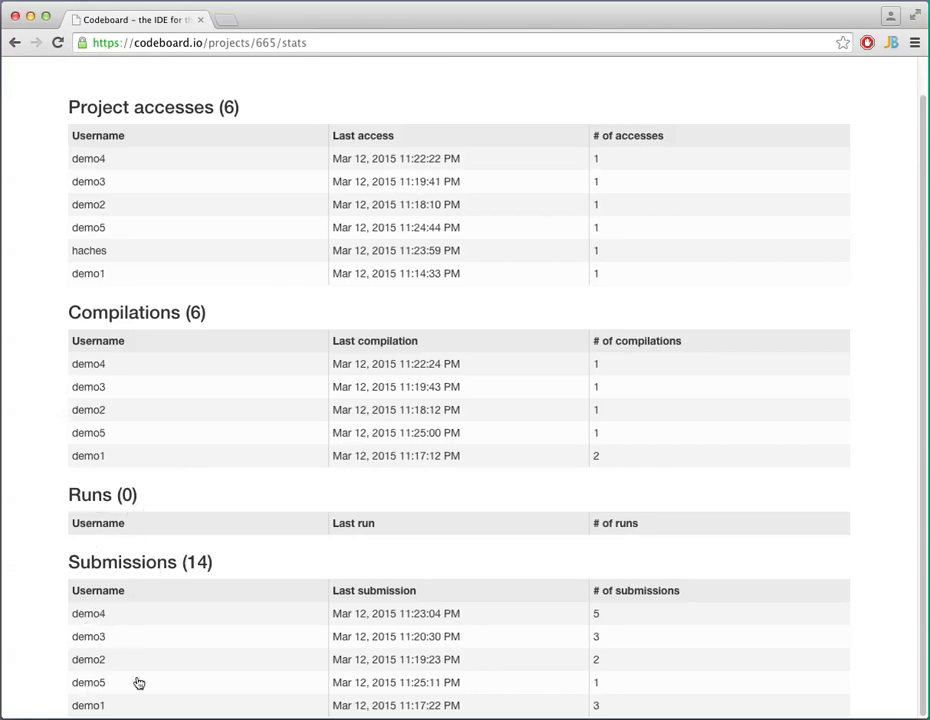
scroll(up, 3)
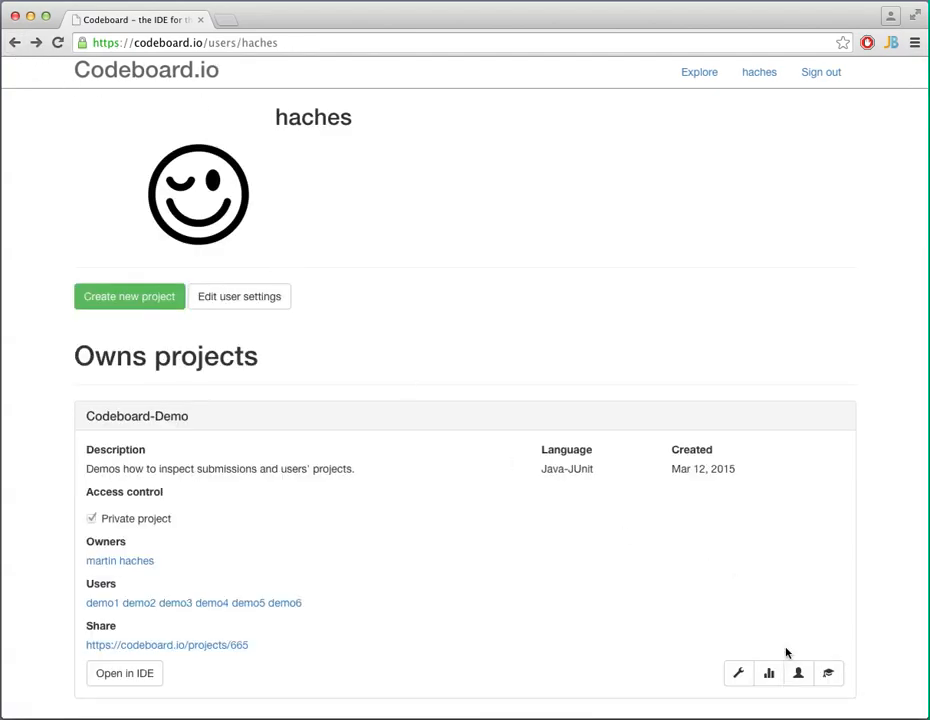
mouse_move(800, 672)
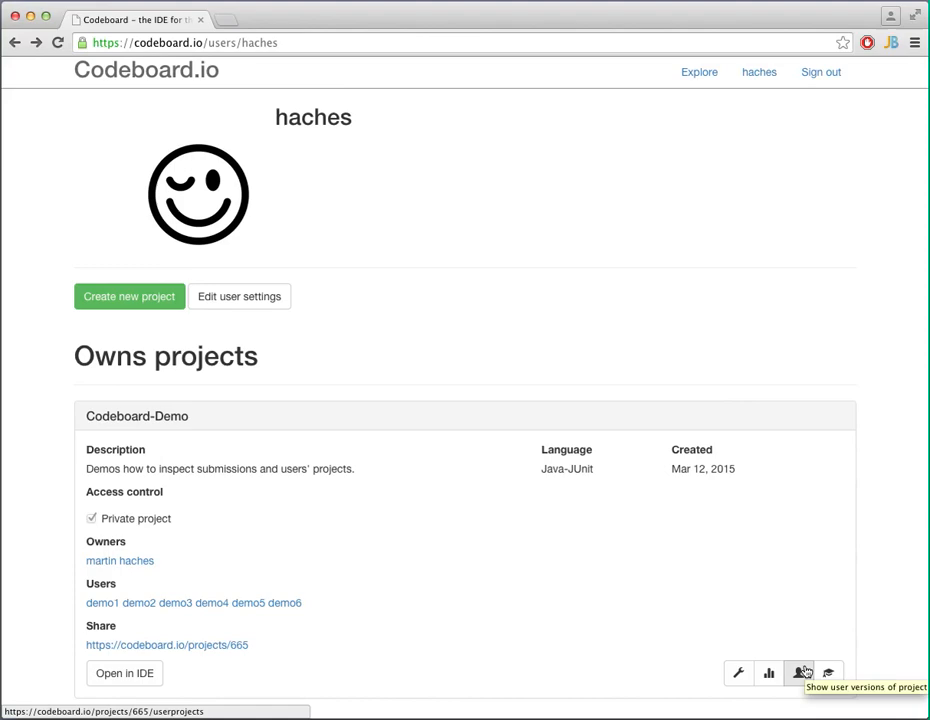
mouse_move(800, 672)
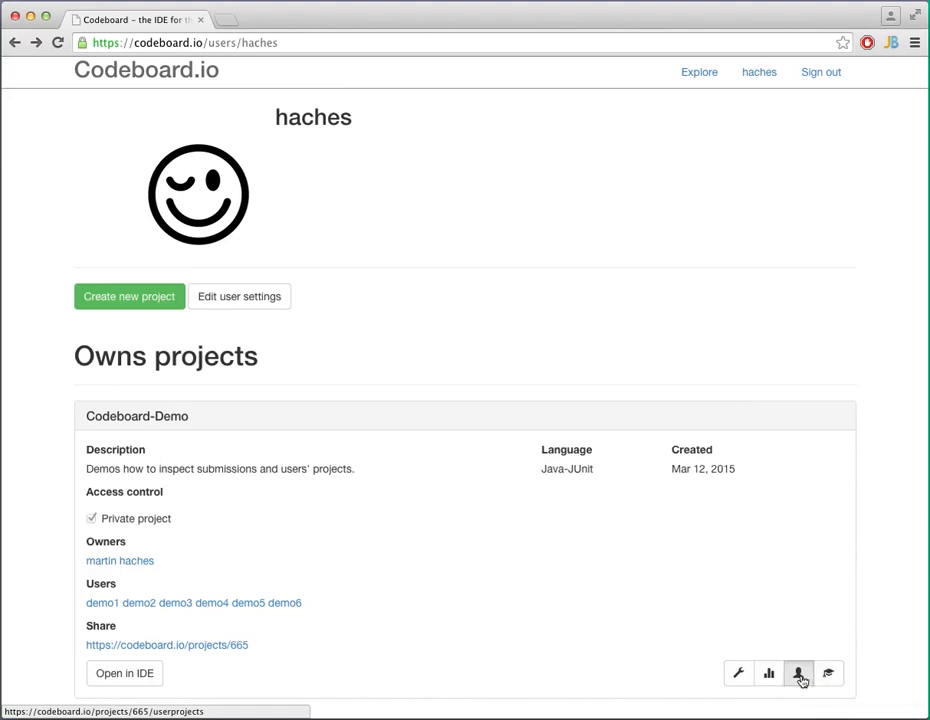
- List the four users' saved versions, open demo1's version in the IDE, then go back to the list
click(798, 672)
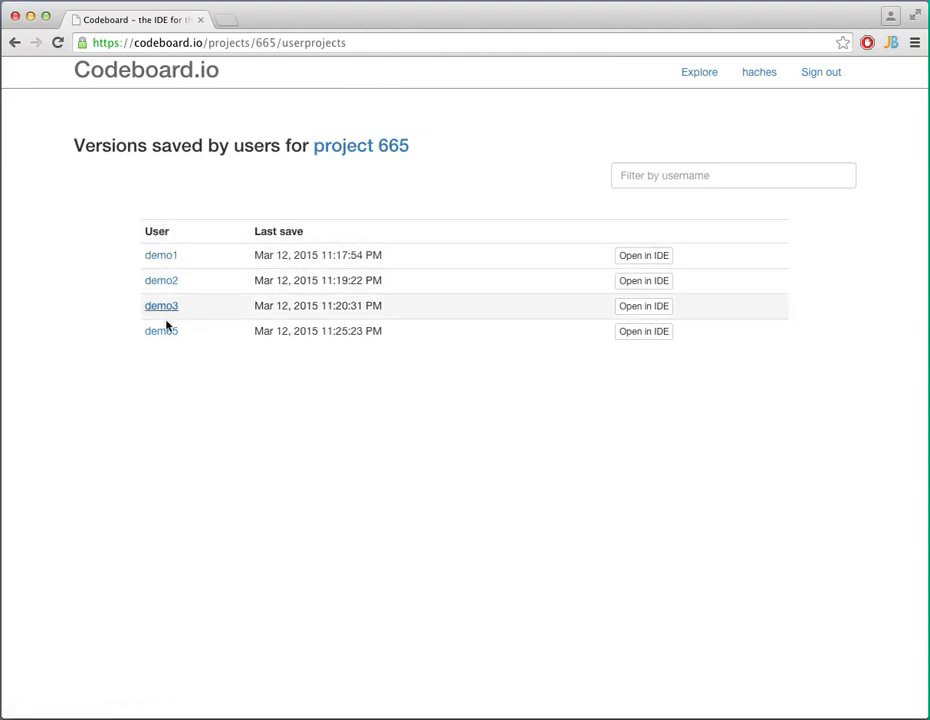
mouse_move(380, 268)
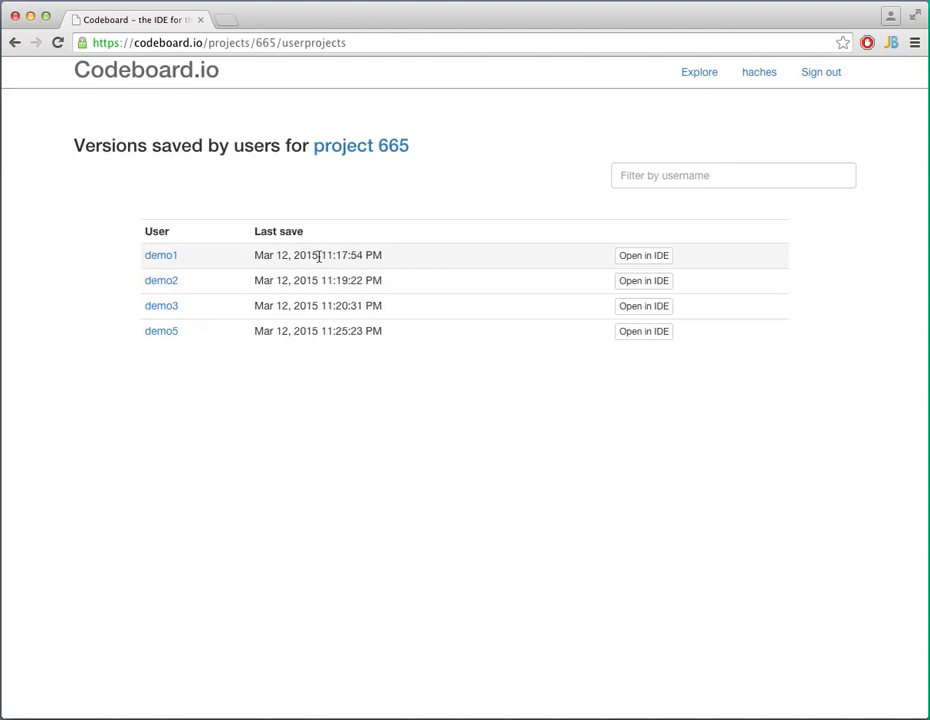
click(644, 256)
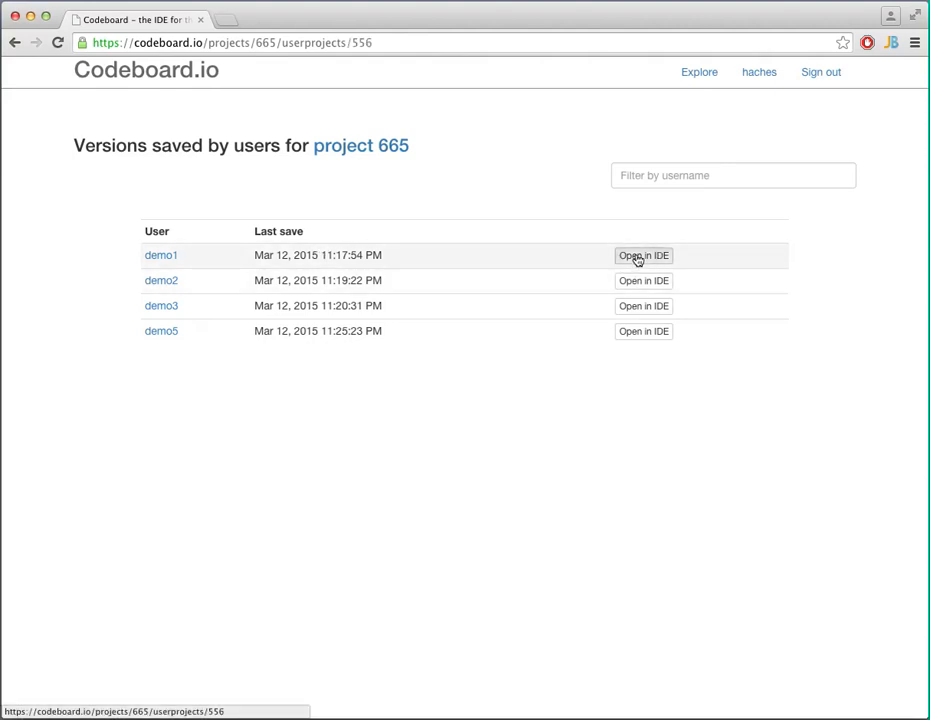
click(644, 256)
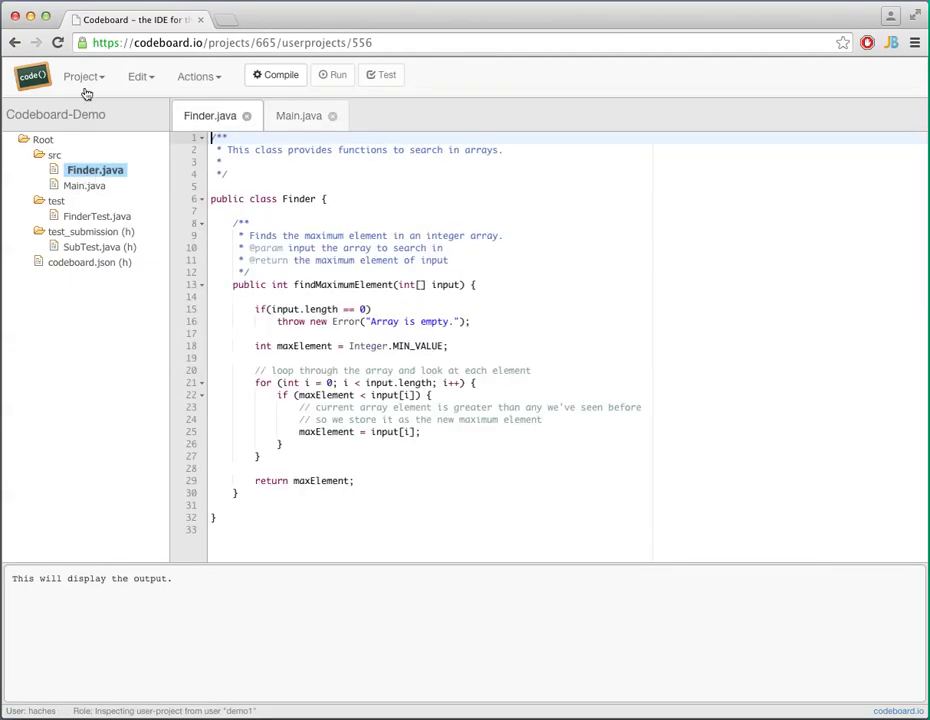
click(16, 42)
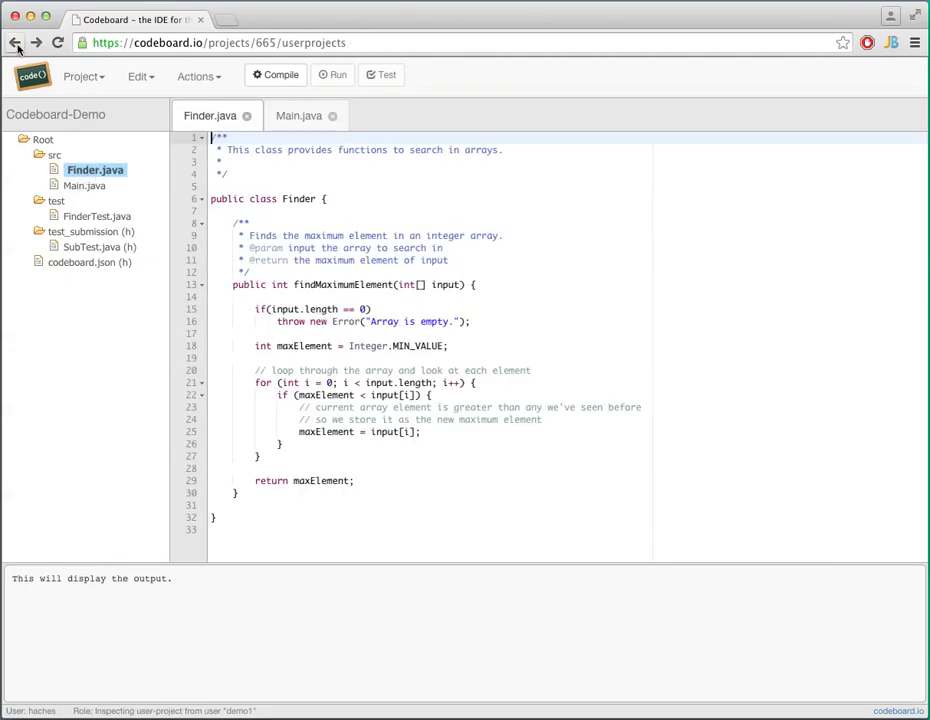
click(16, 42)
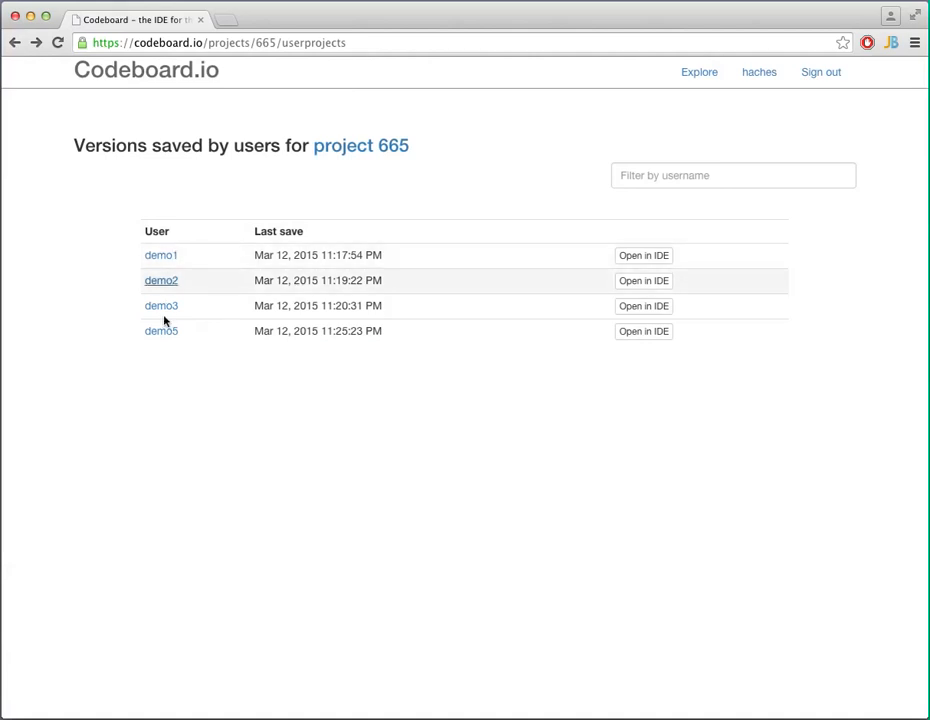
mouse_move(164, 304)
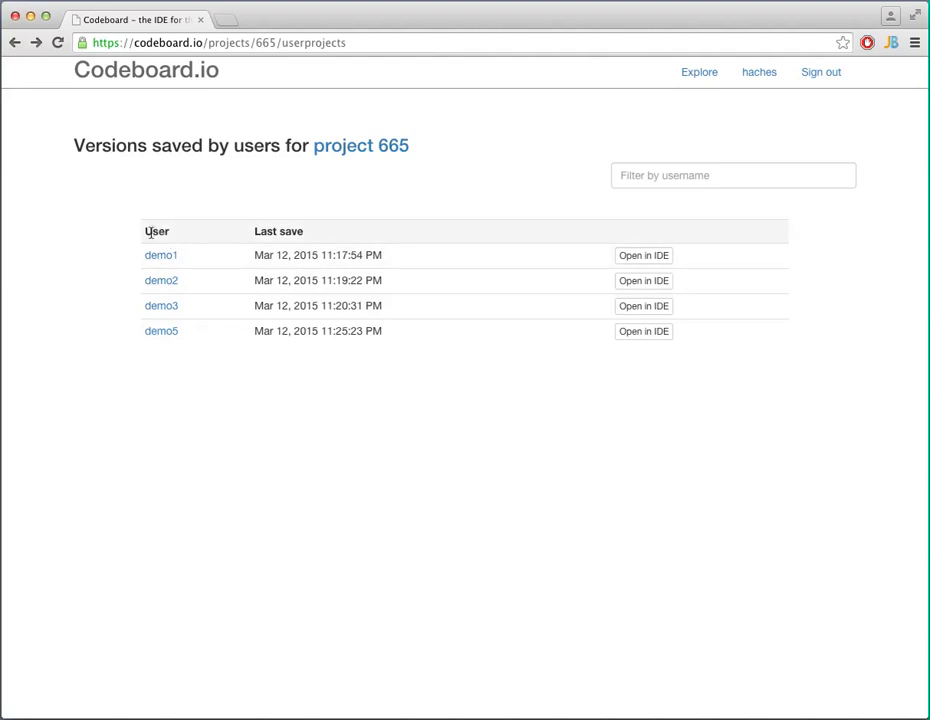
mouse_move(168, 326)
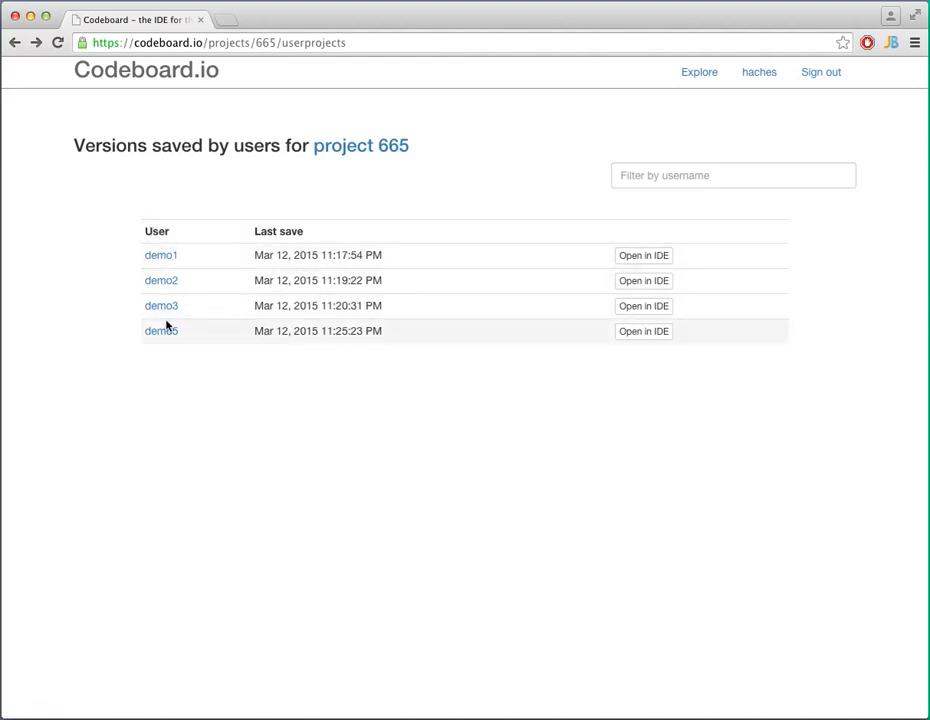
click(732, 176)
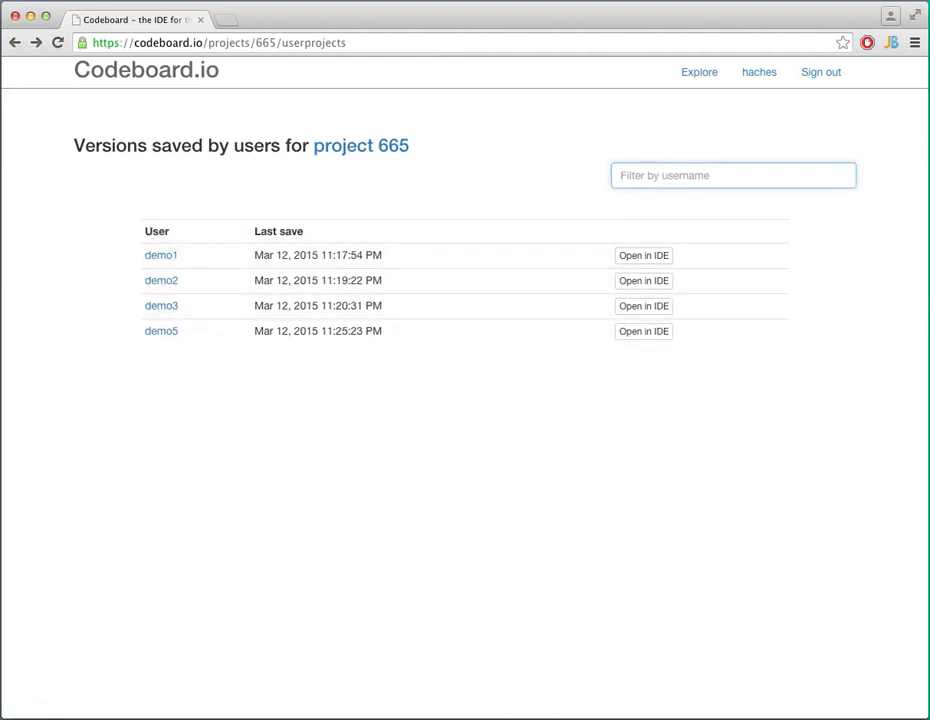
text(demo1)
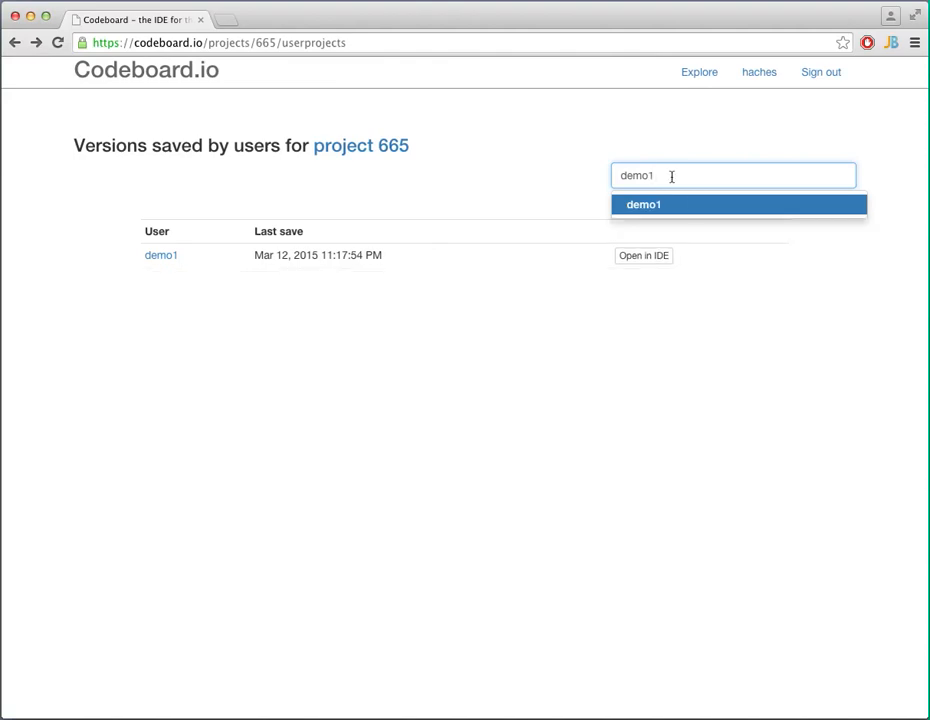
click(644, 256)
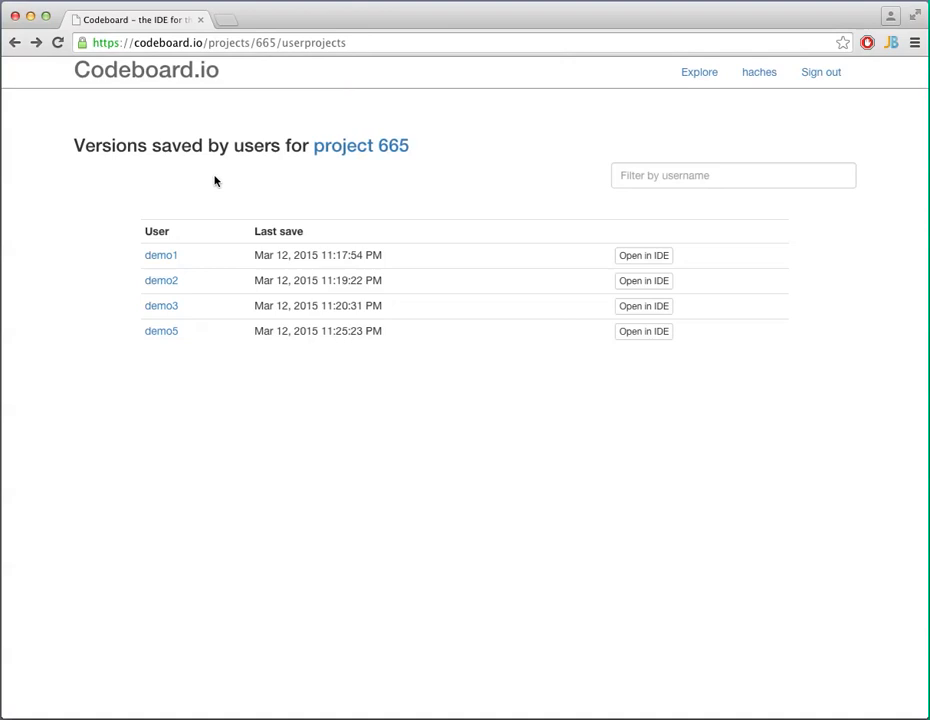
- Show project 665's submissions and scroll through each demo user's results and passed/failed test counts
click(758, 72)
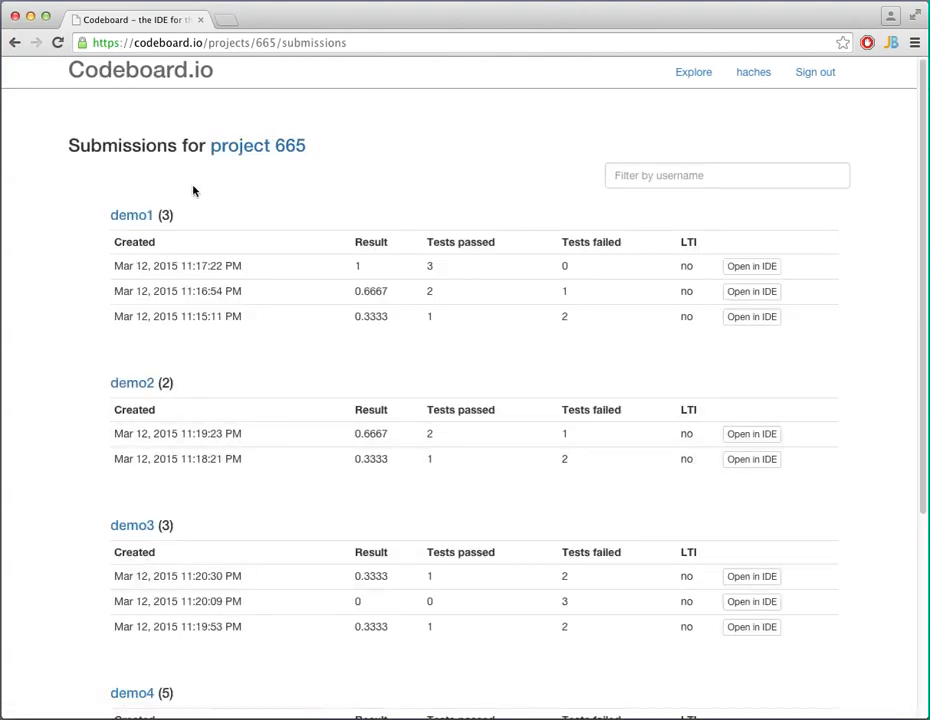
mouse_move(276, 316)
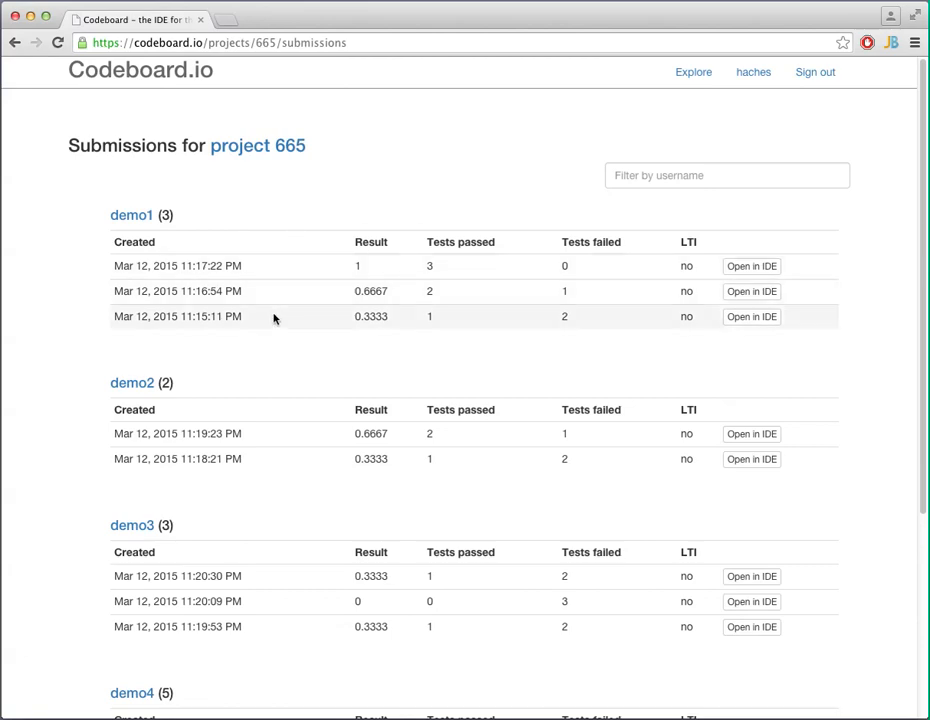
mouse_move(196, 308)
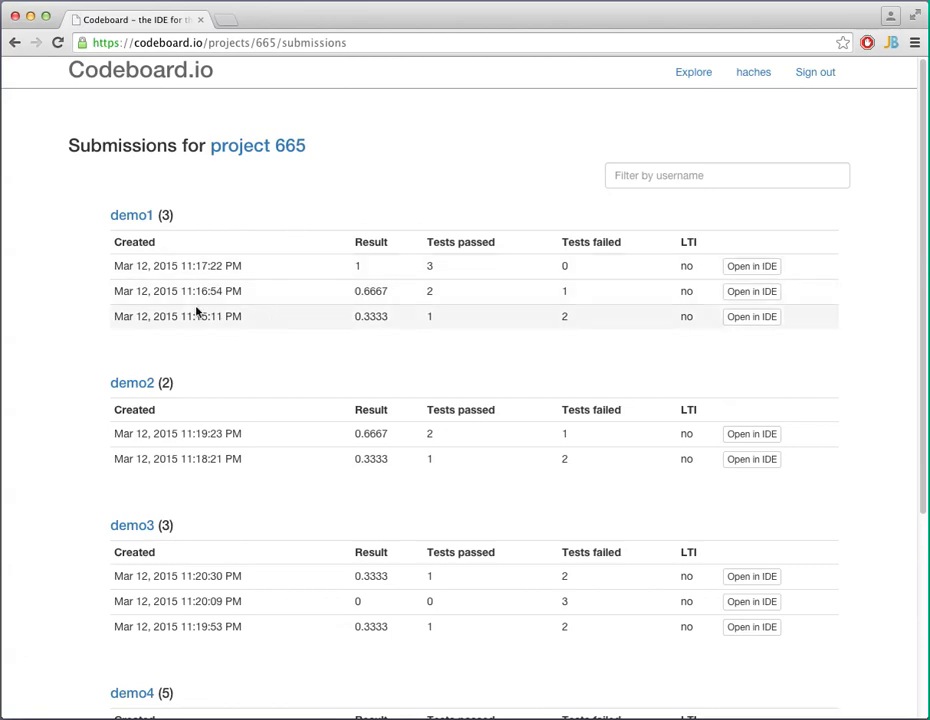
scroll(down, 3)
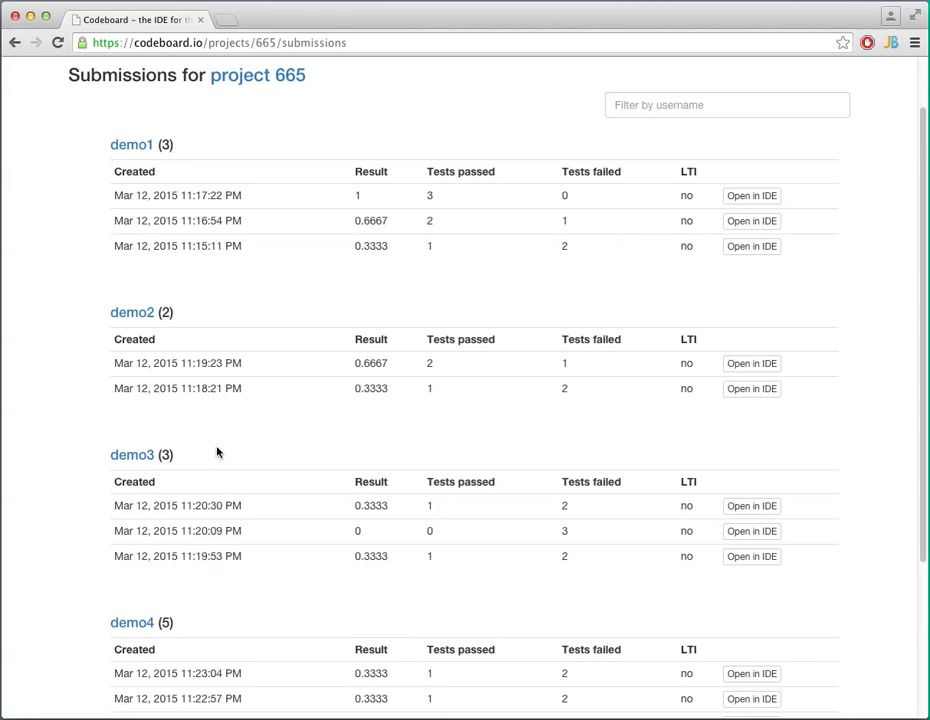
scroll(down, 3)
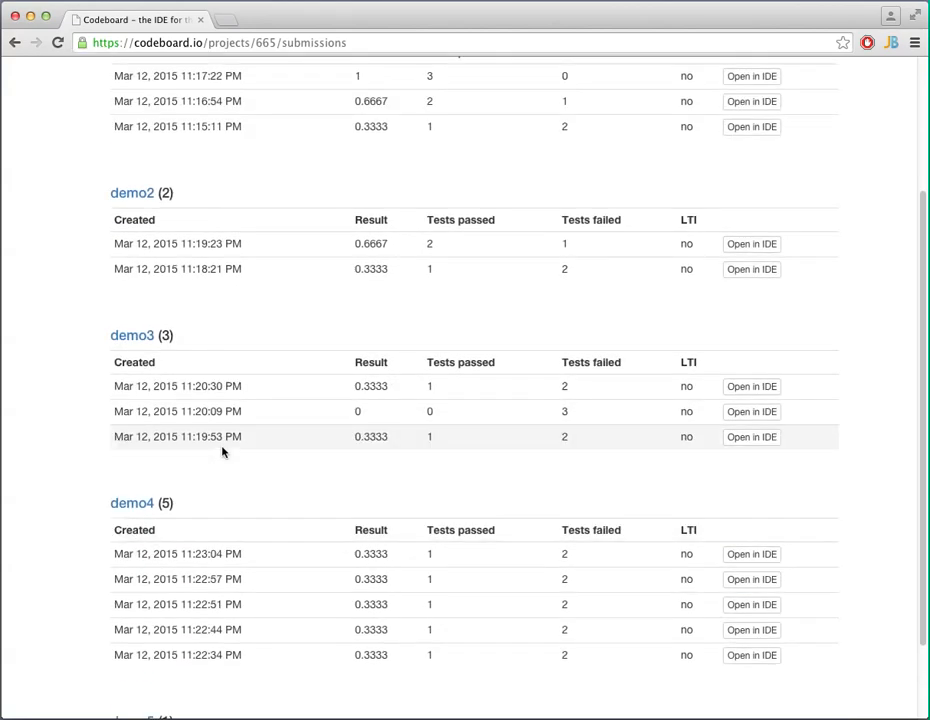
scroll(up, 3)
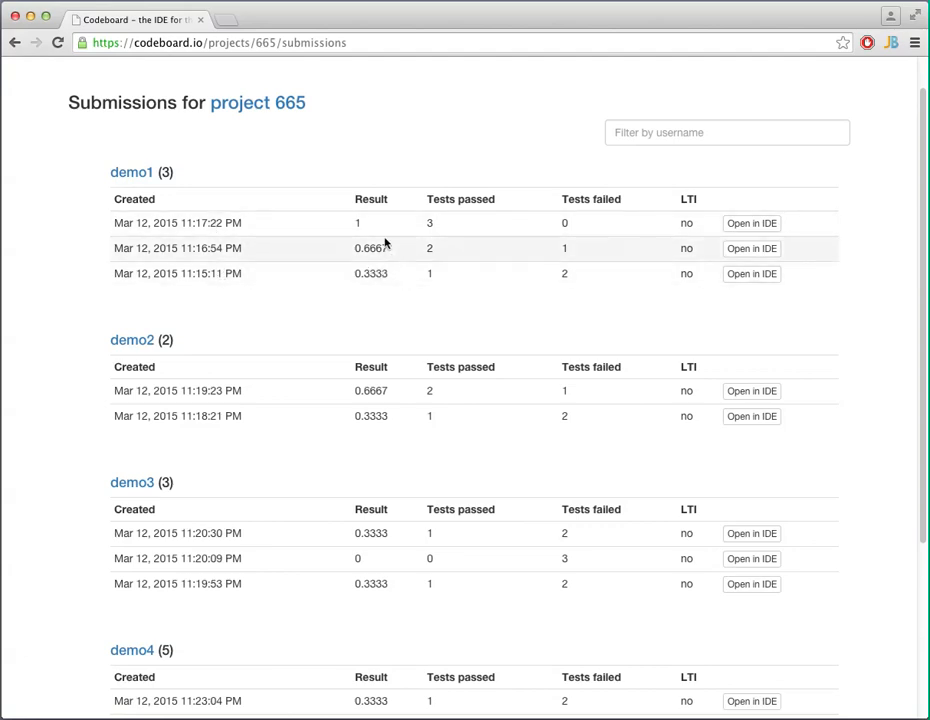
mouse_move(356, 244)
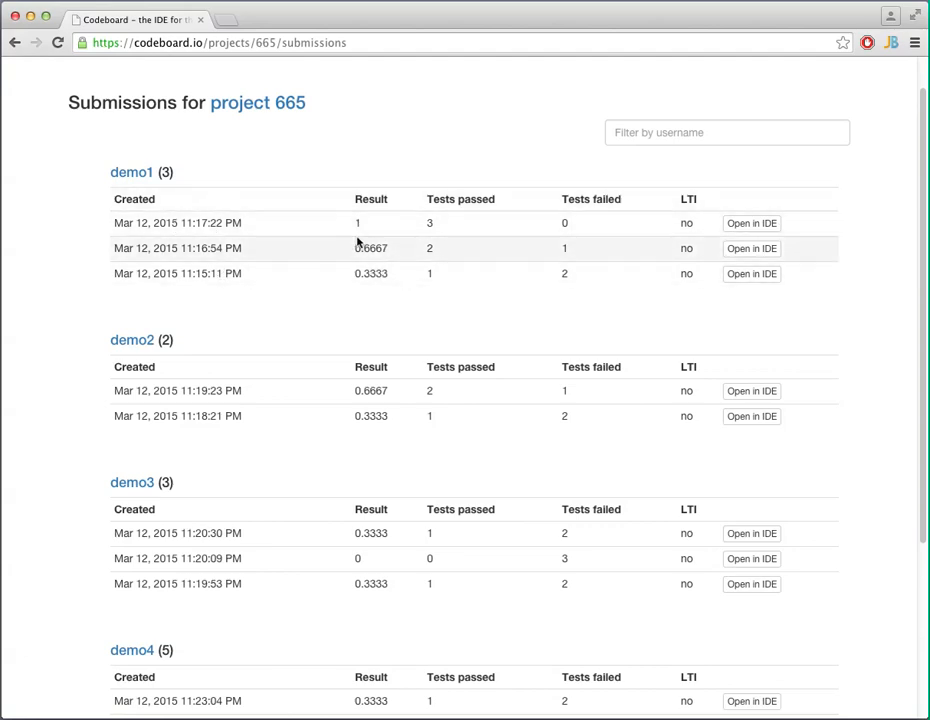
mouse_move(364, 224)
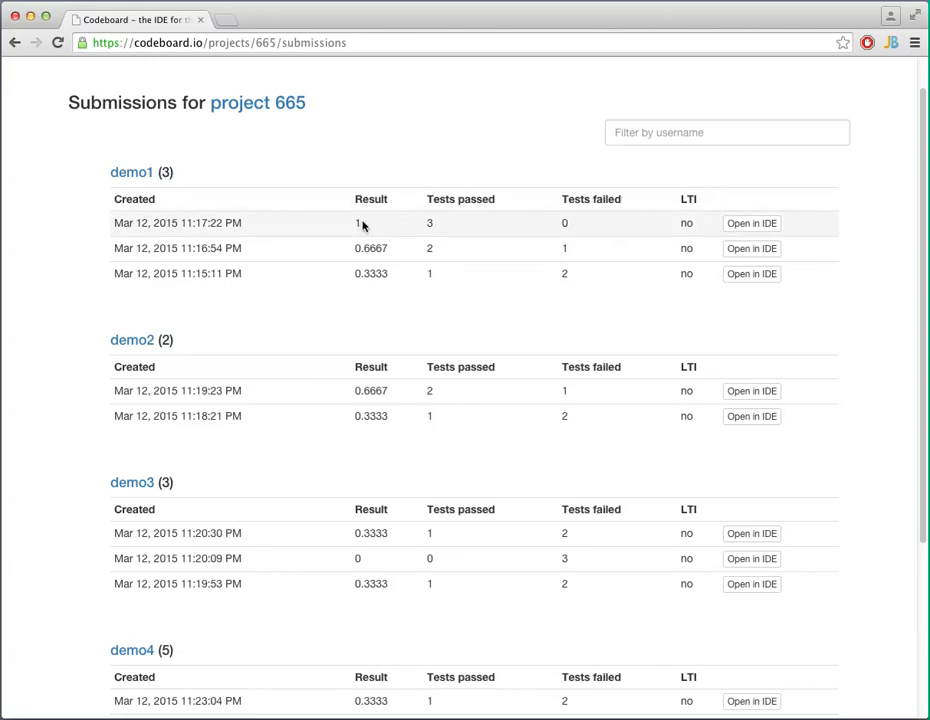
mouse_move(452, 196)
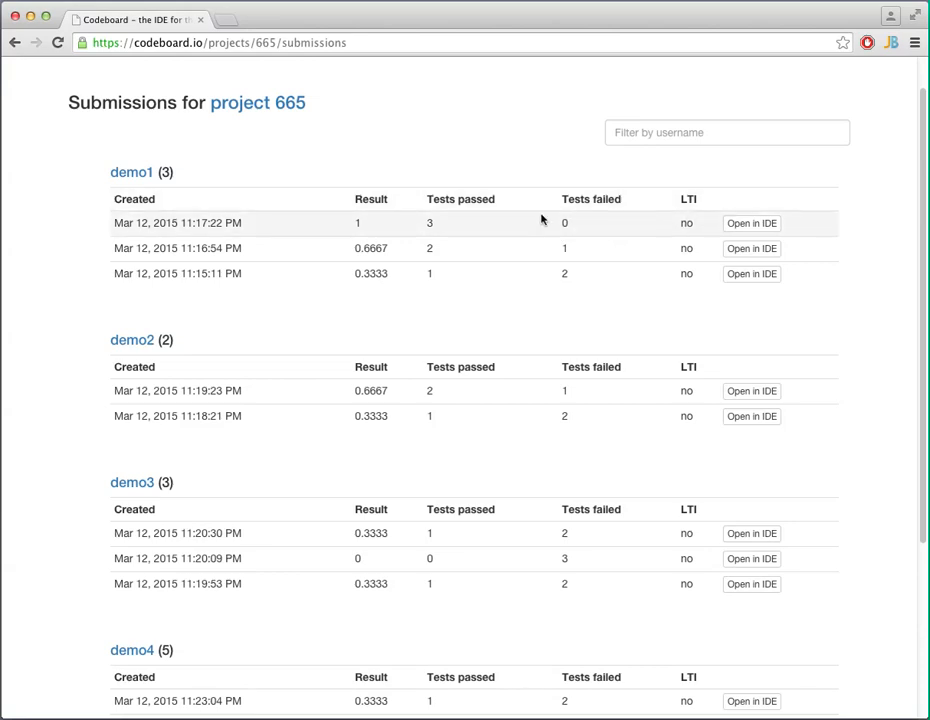
mouse_move(650, 228)
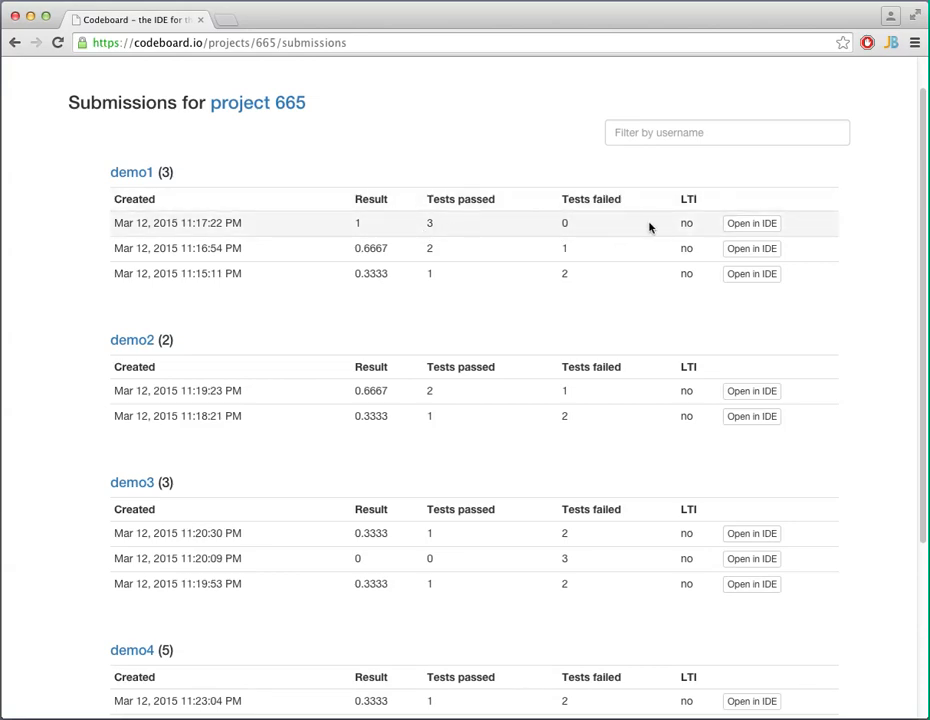
click(752, 224)
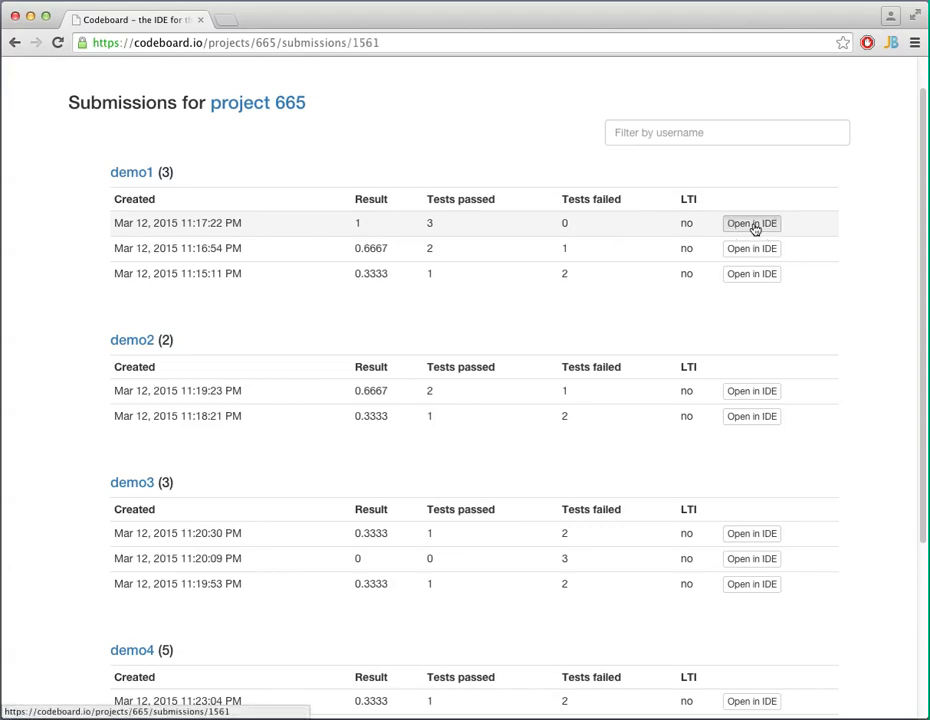
click(752, 224)
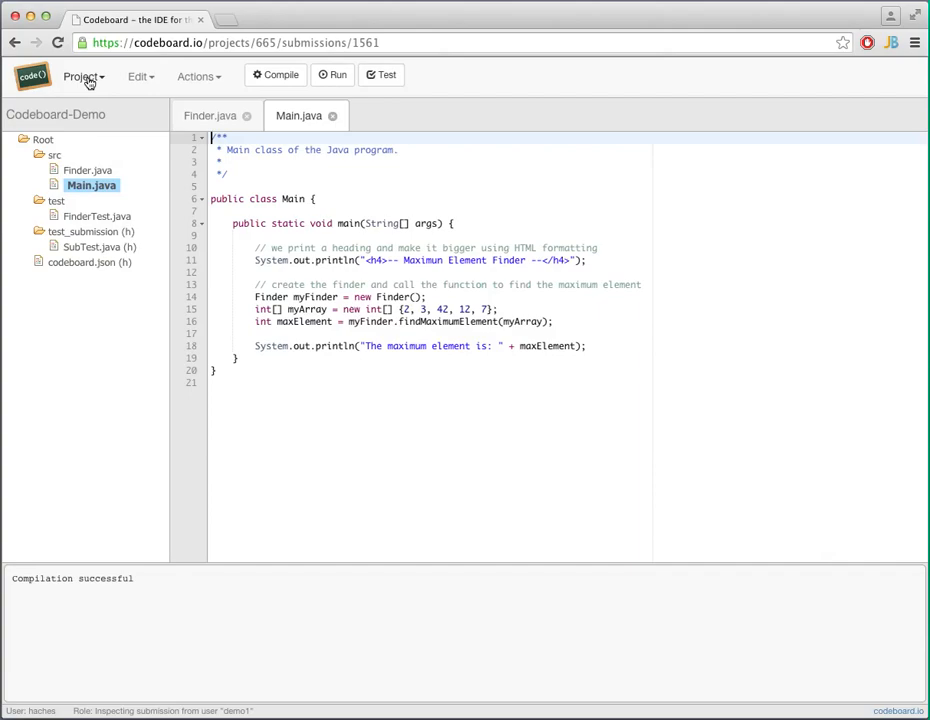
click(16, 42)
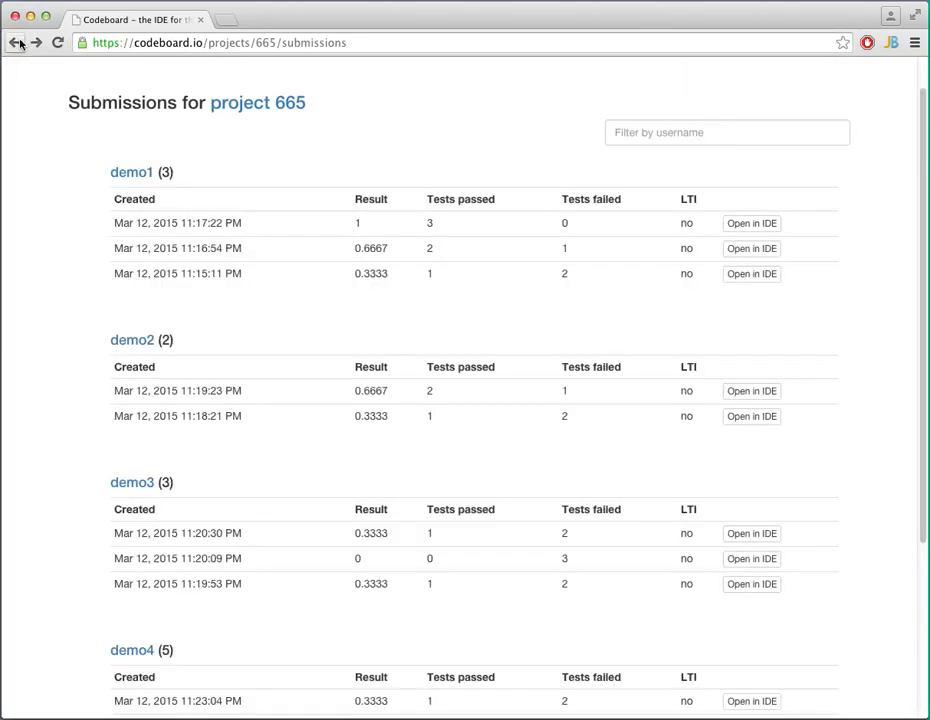